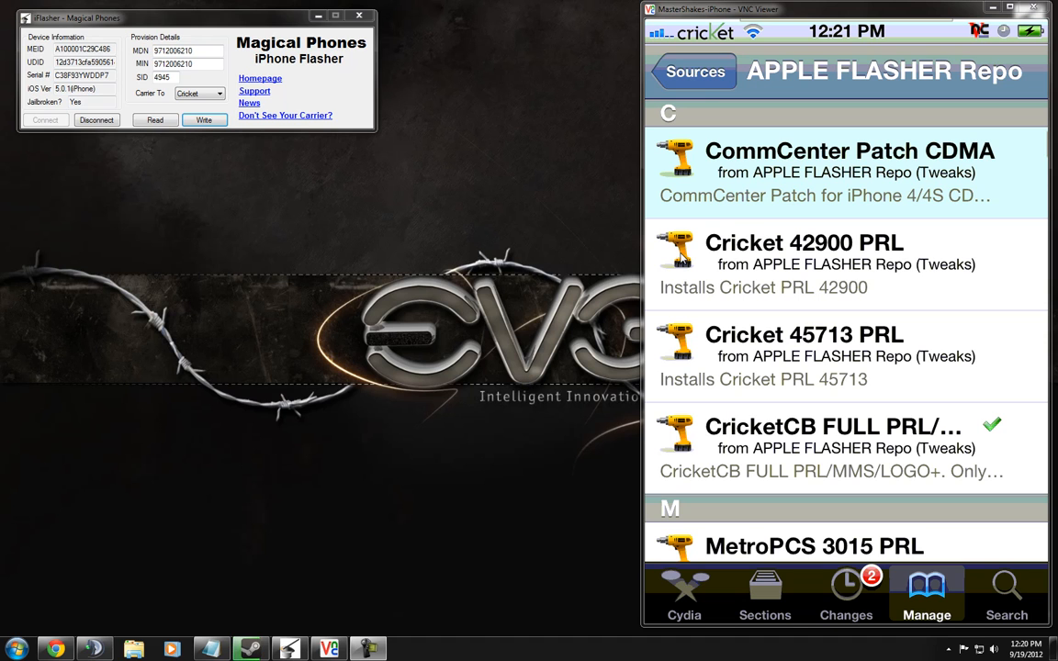
mouse_move(536, 278)
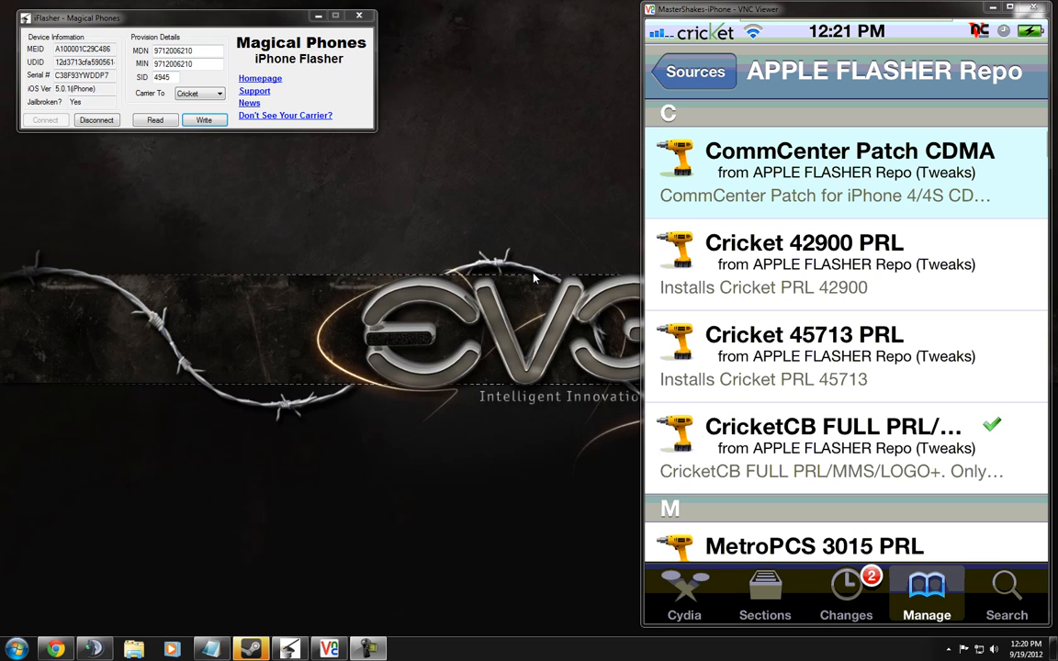
mouse_move(535, 282)
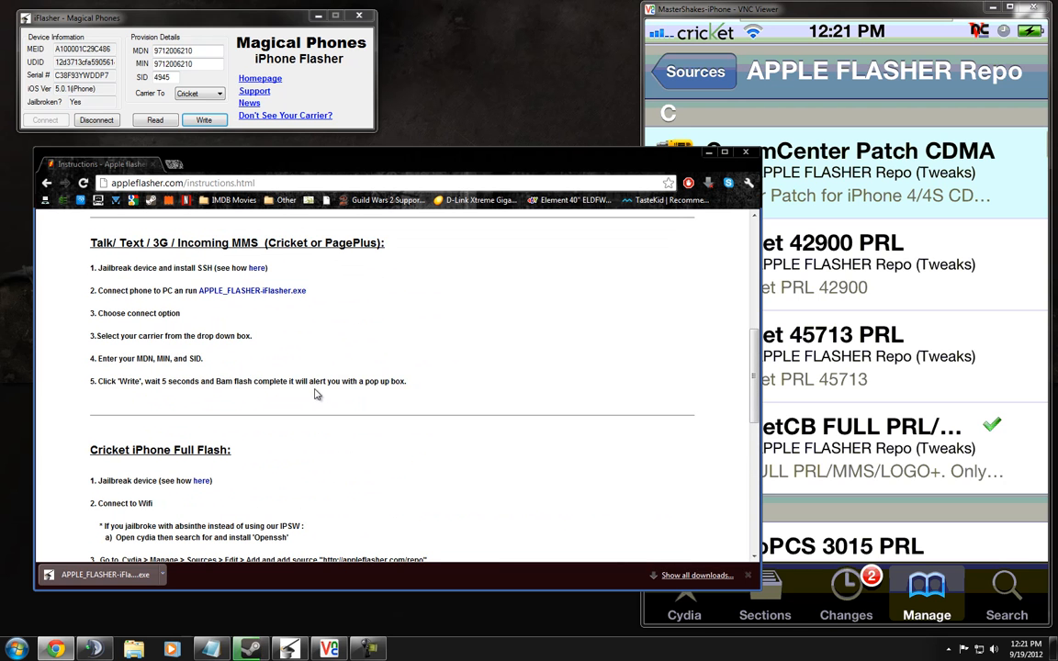
Step: Scroll the appleflasher.com instructions through the Requirements and Cricket talk/text/MMS sections
scroll("up", 3)
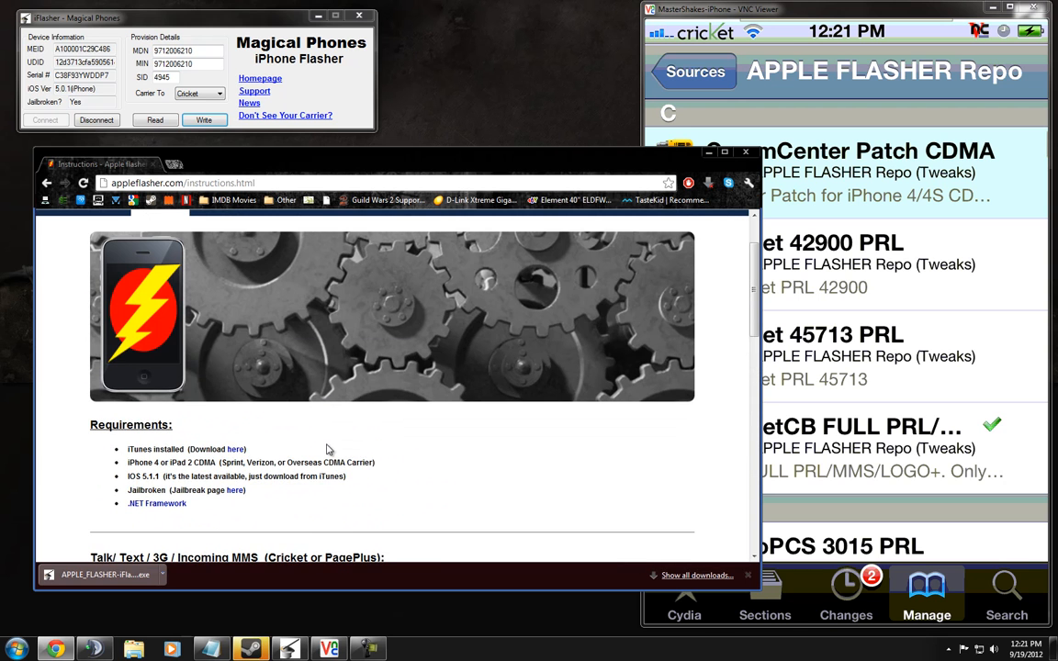
scroll("down", 3)
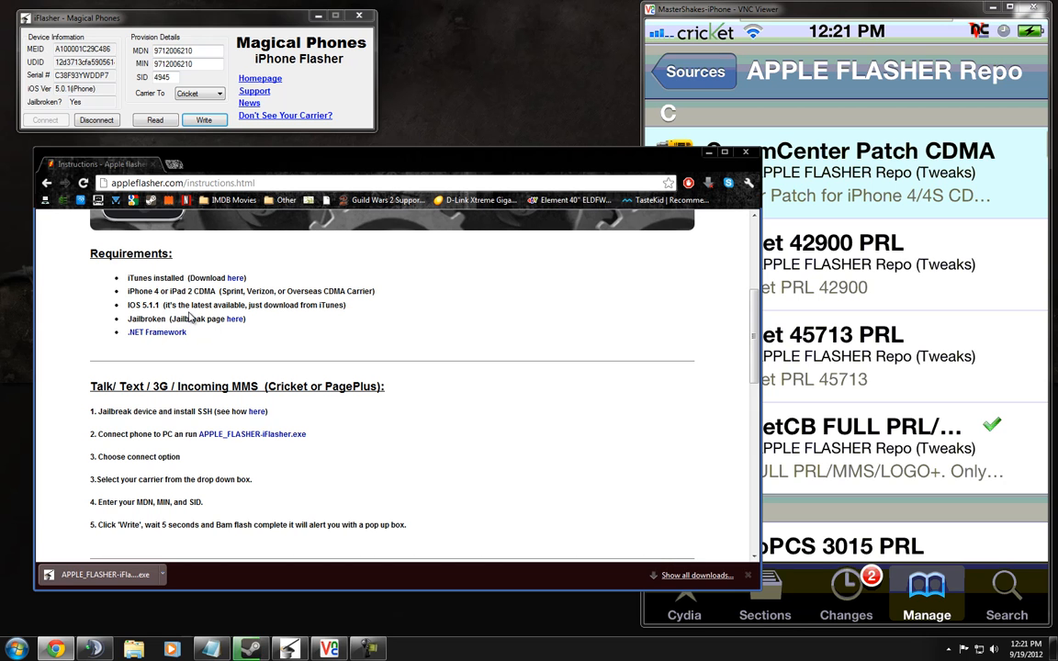
scroll("down", 3)
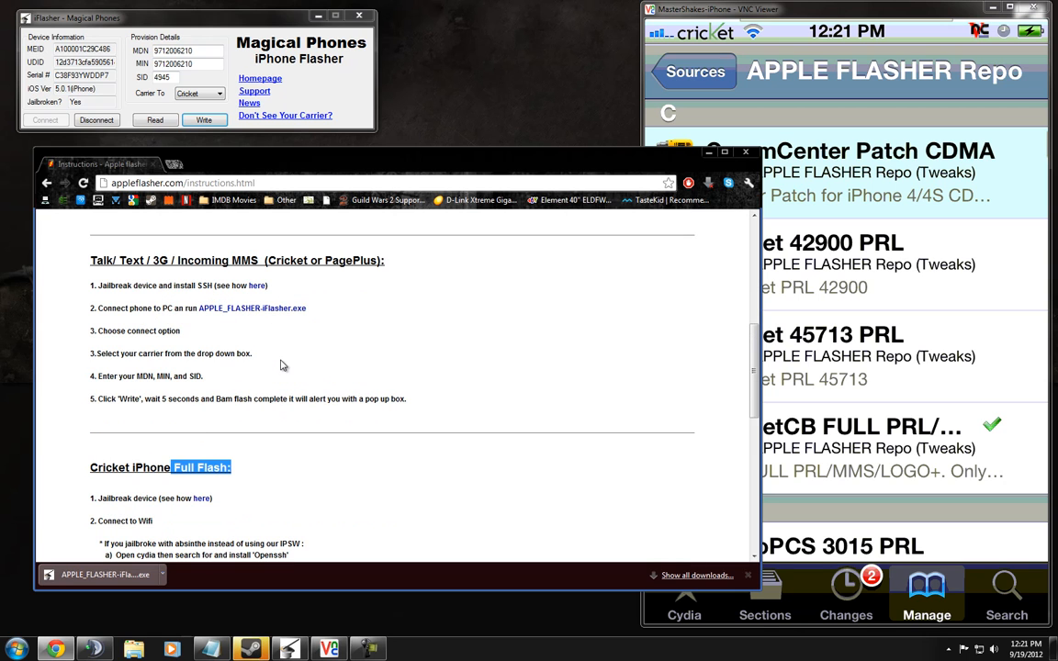
mouse_move(15, 174)
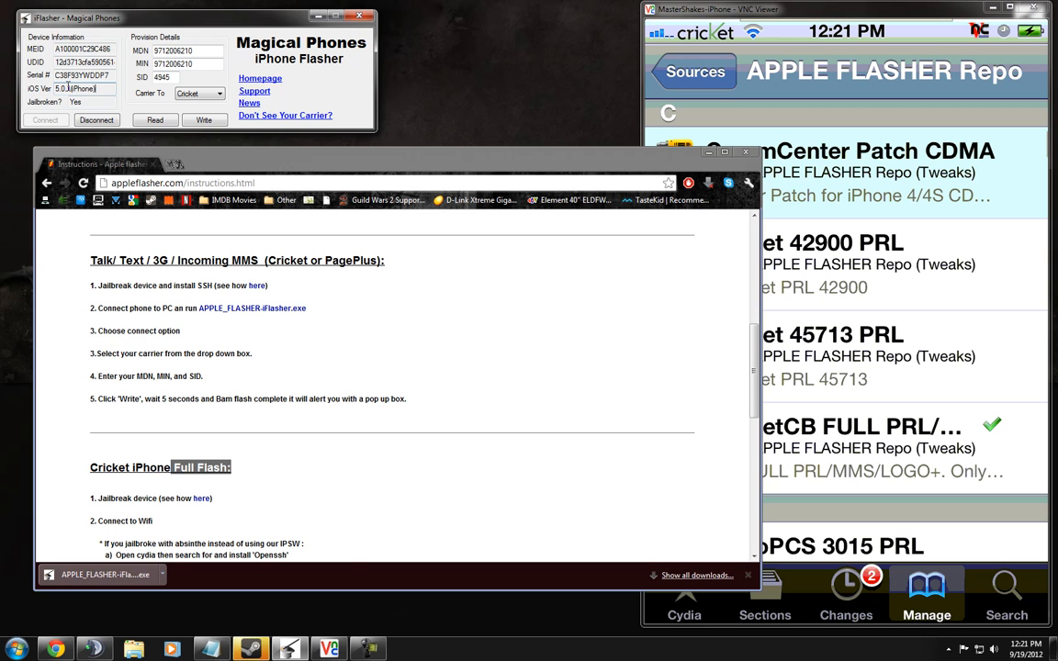
scroll("down", 3)
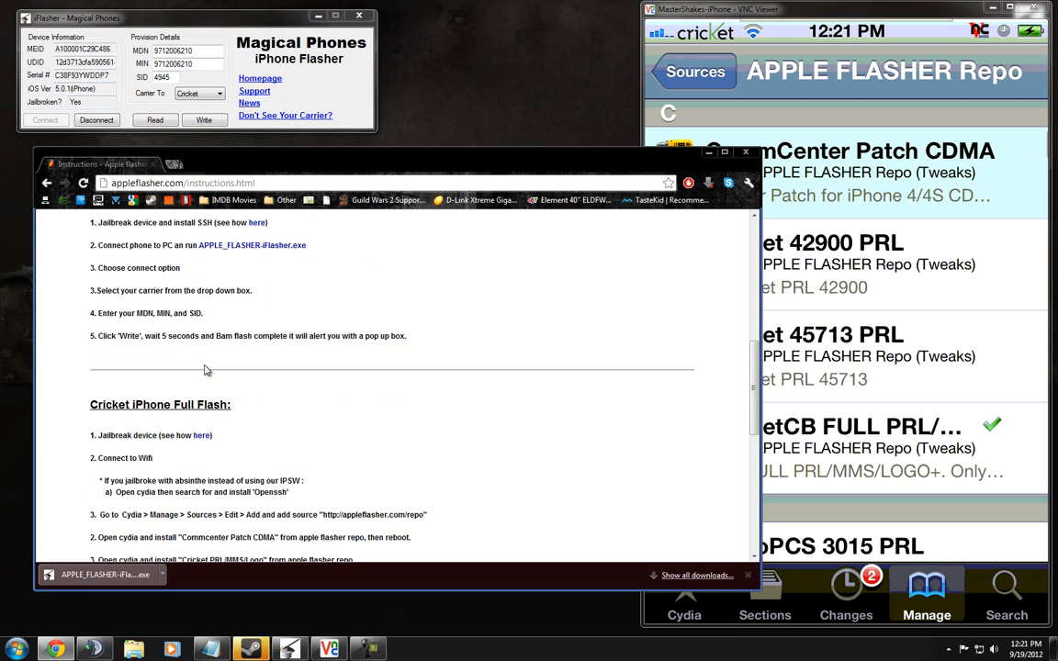
scroll("up", 3)
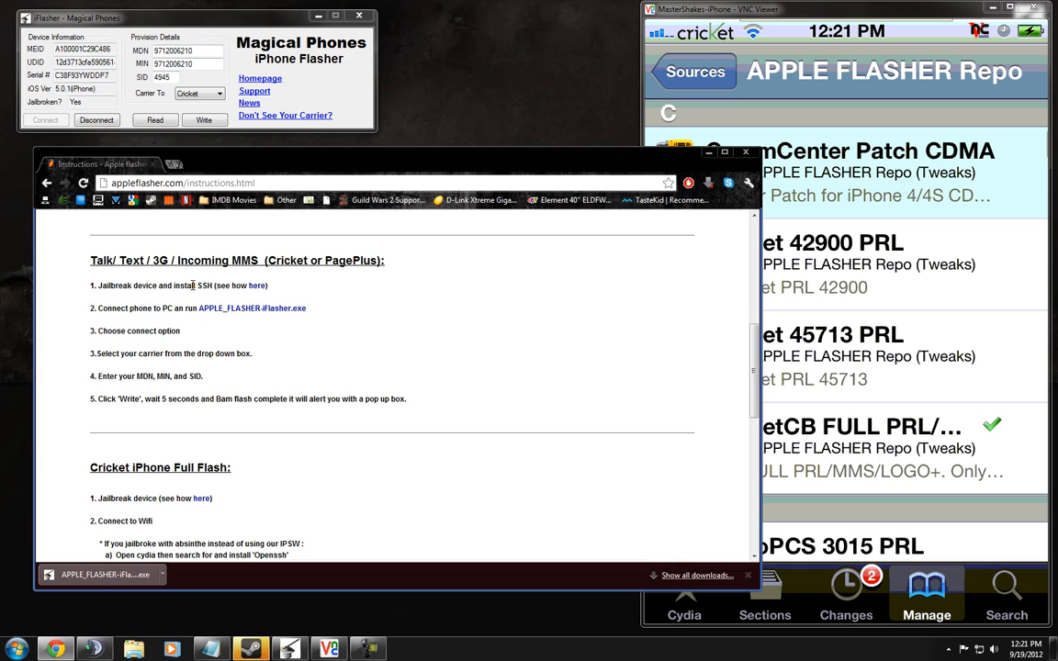
mouse_move(137, 308)
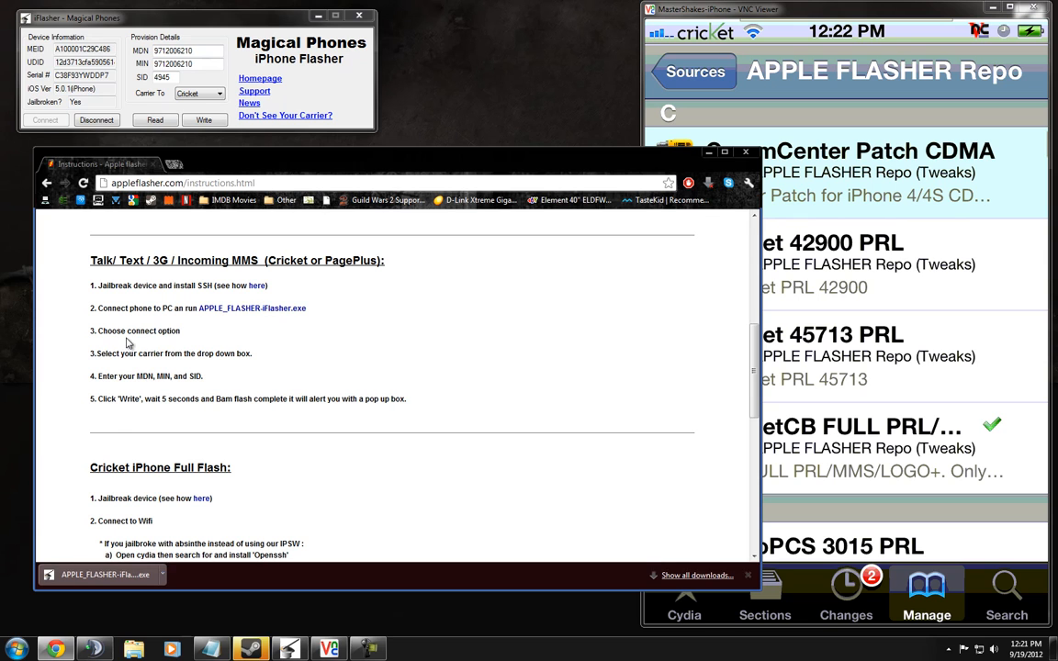
mouse_move(114, 356)
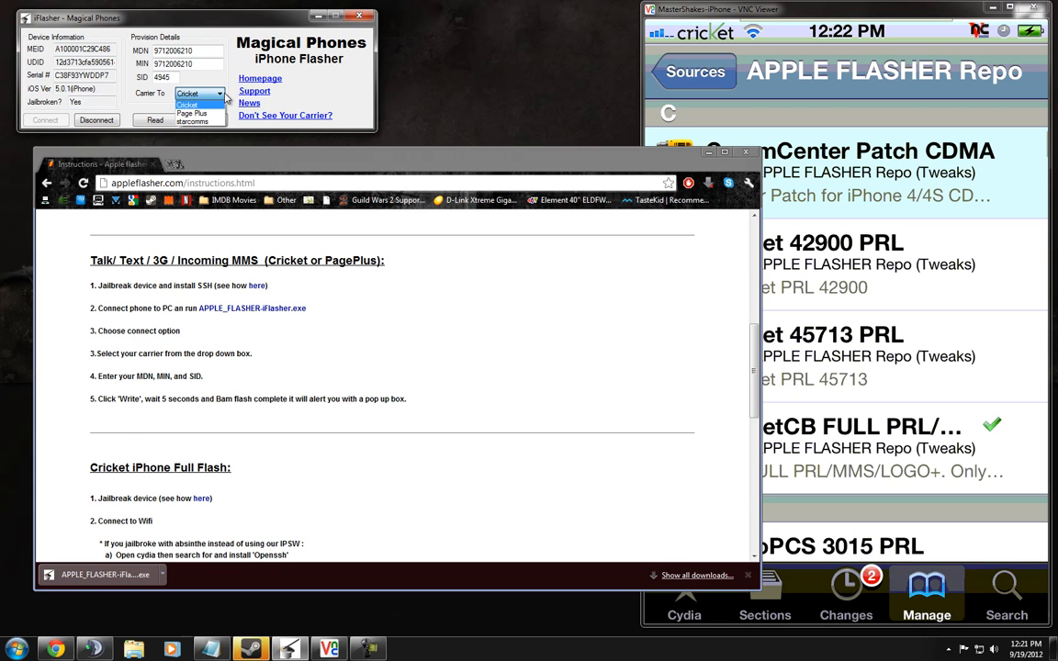
left_click(198, 93)
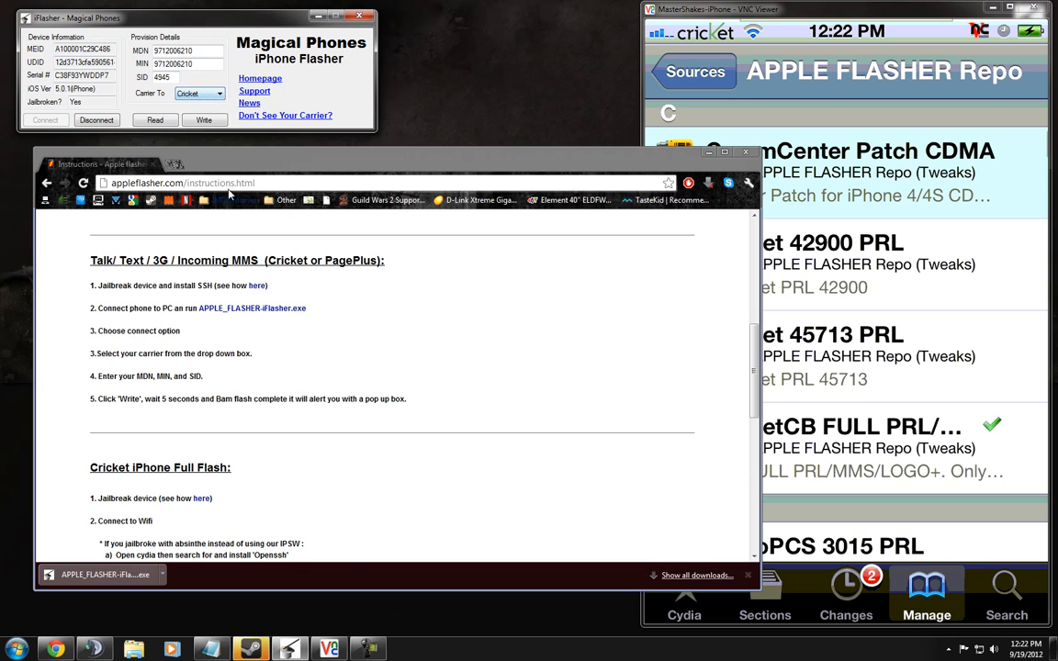
scroll("down", 3)
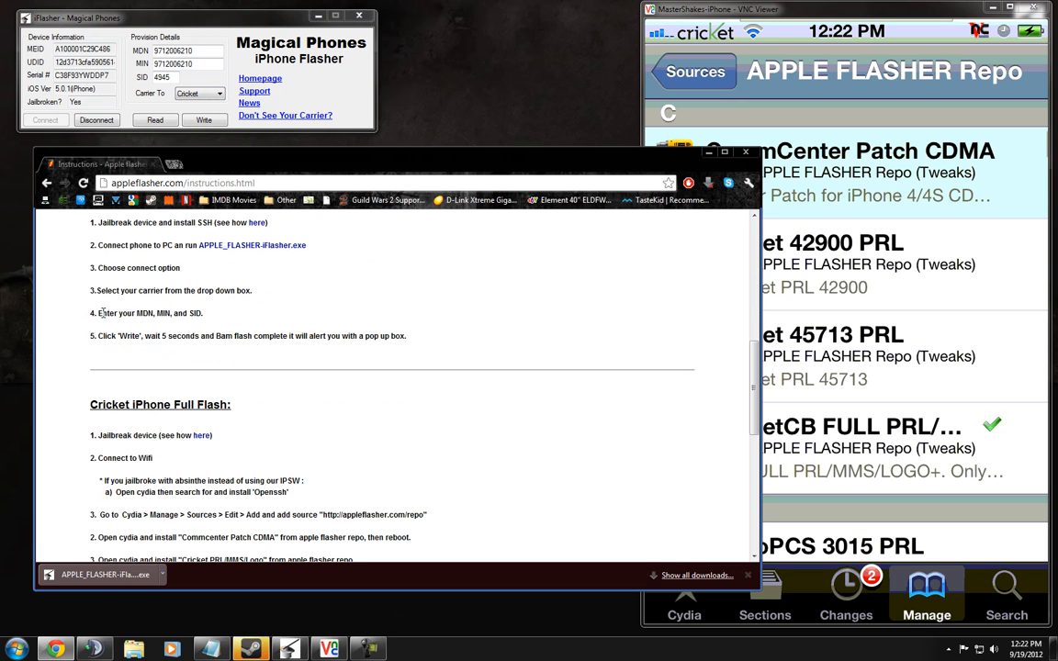
double_click(126, 313)
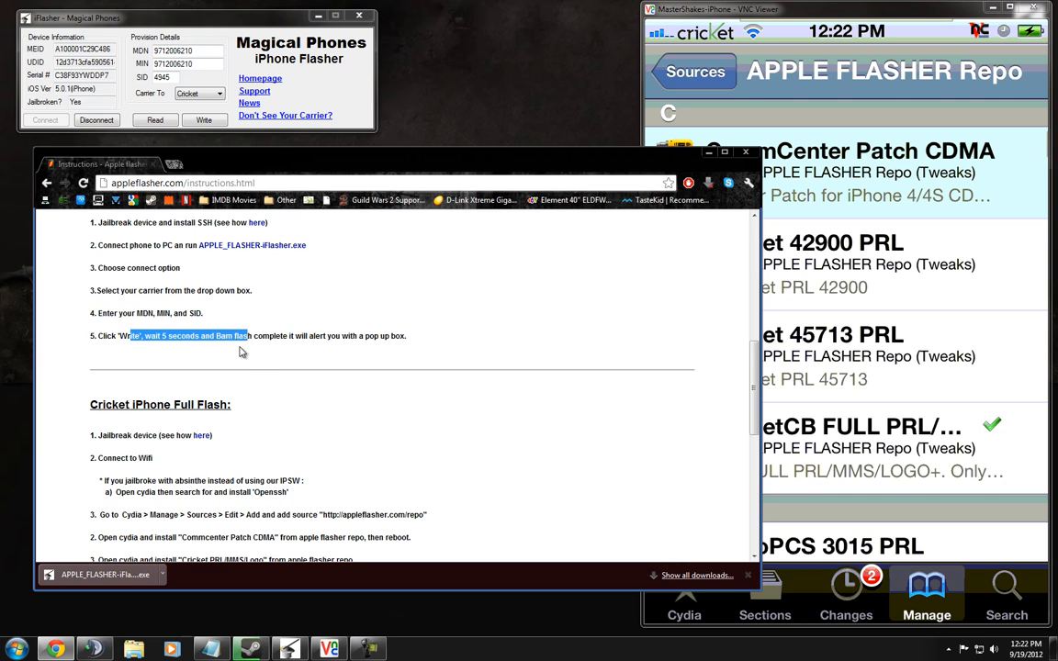
Step: Scroll to the Notes, highlight the 50 dollar plan note, and close the instructions page
scroll("down", 3)
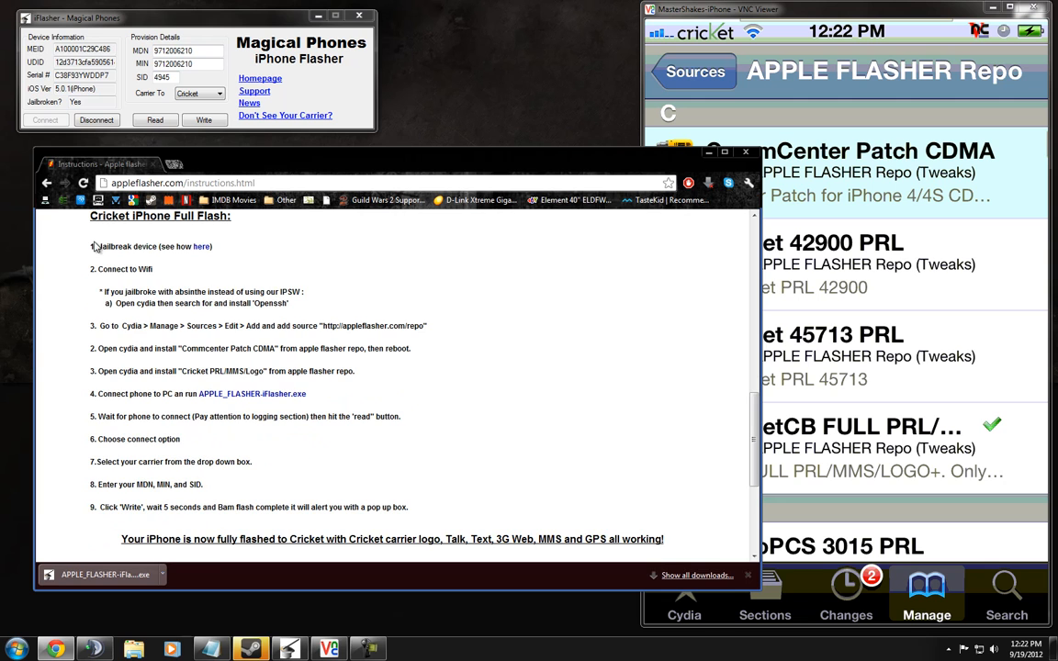
mouse_move(130, 323)
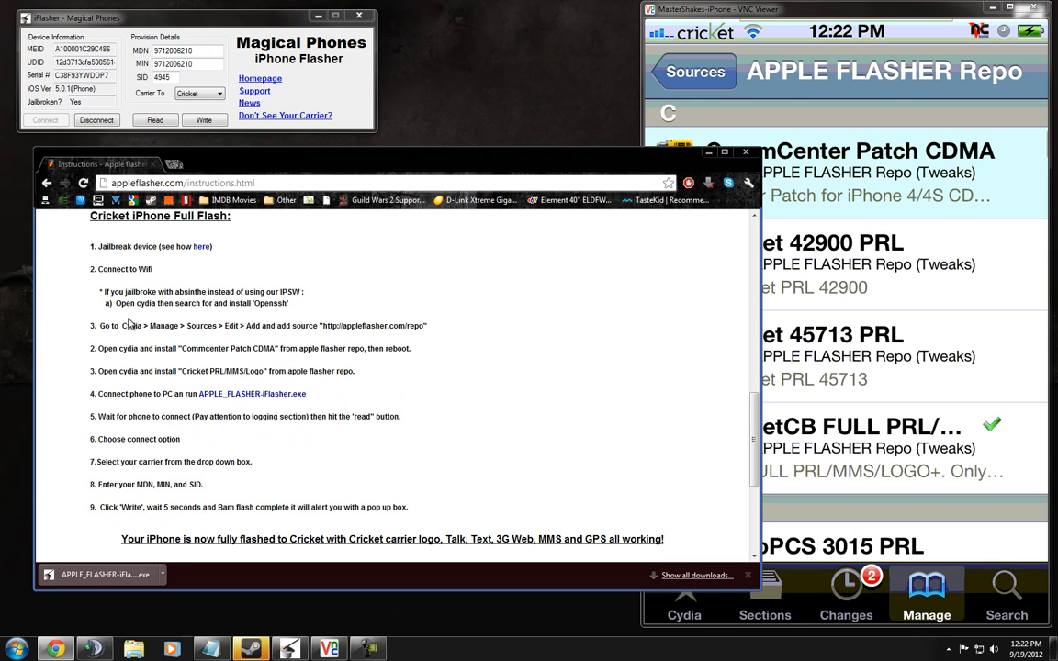
mouse_move(166, 498)
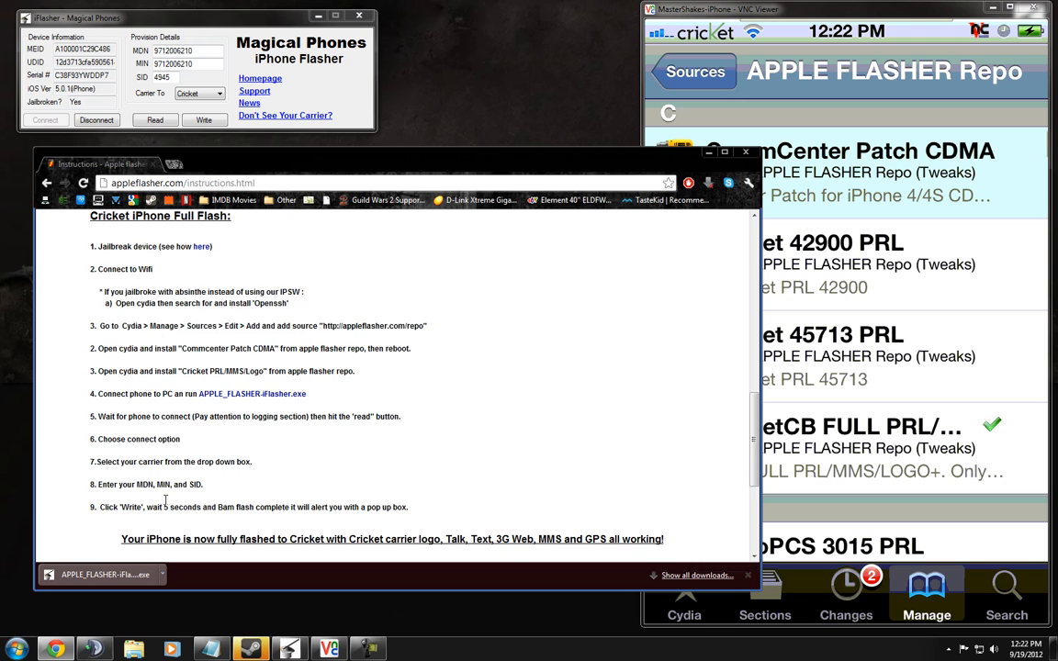
scroll("down", 3)
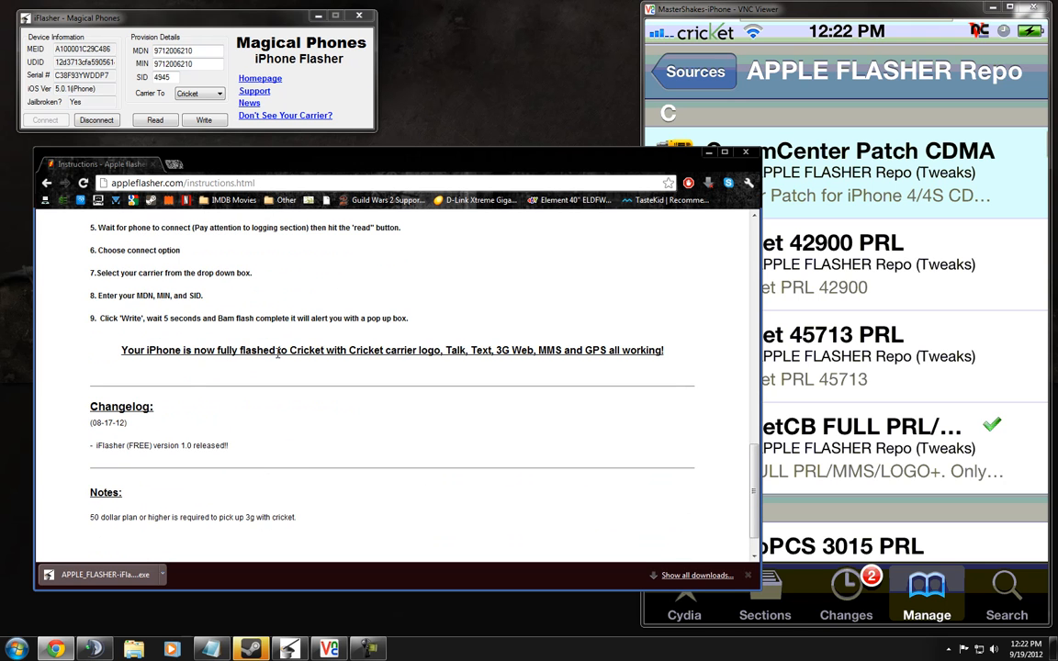
mouse_move(561, 352)
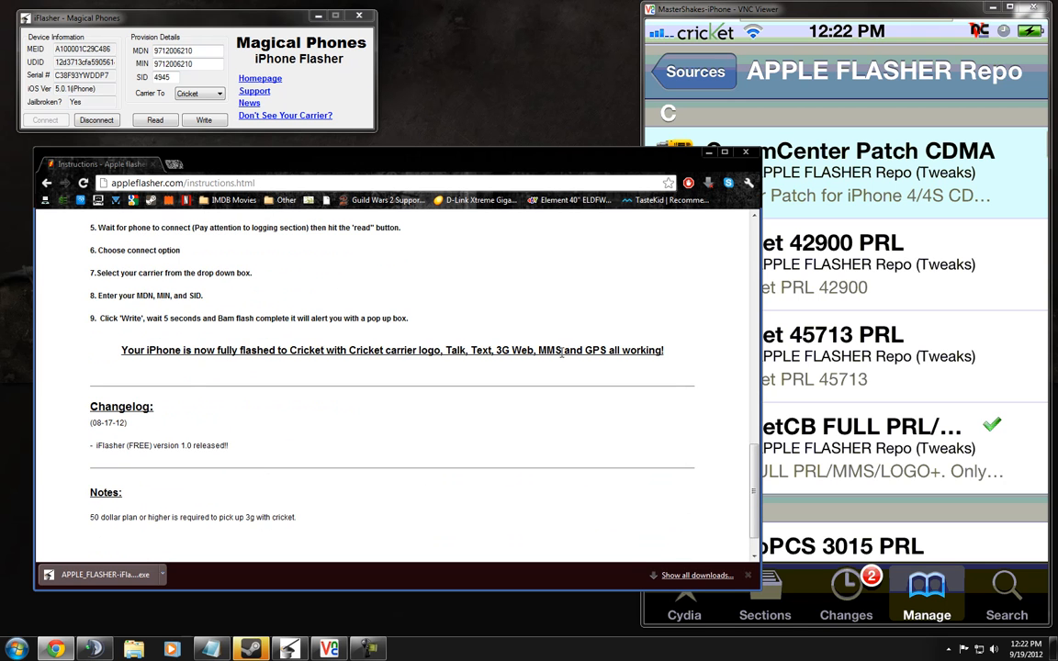
scroll("down", 3)
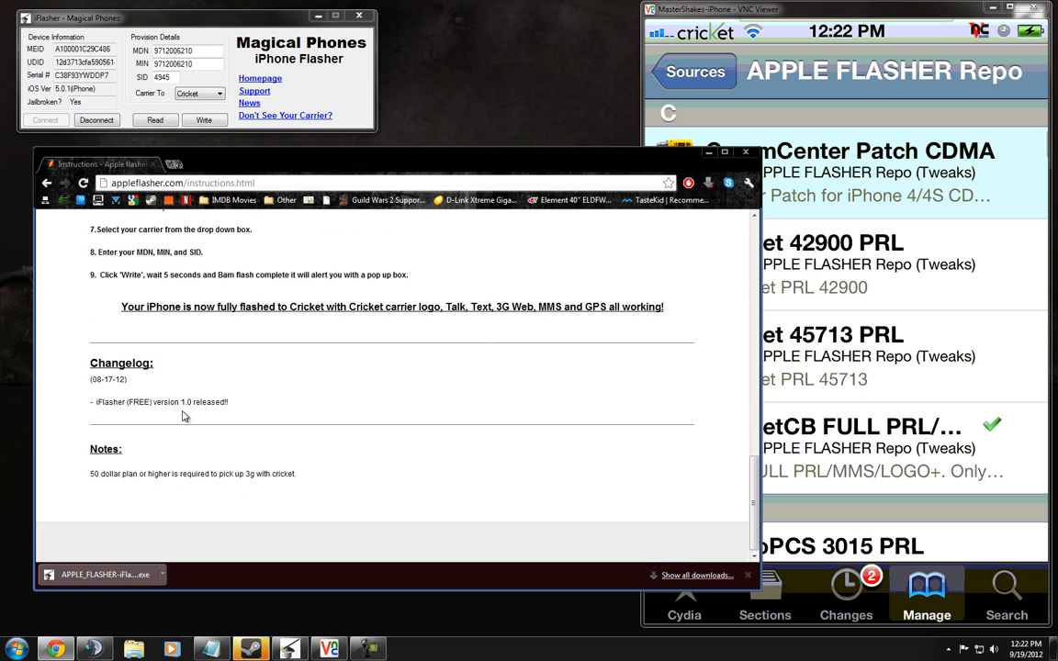
mouse_move(174, 413)
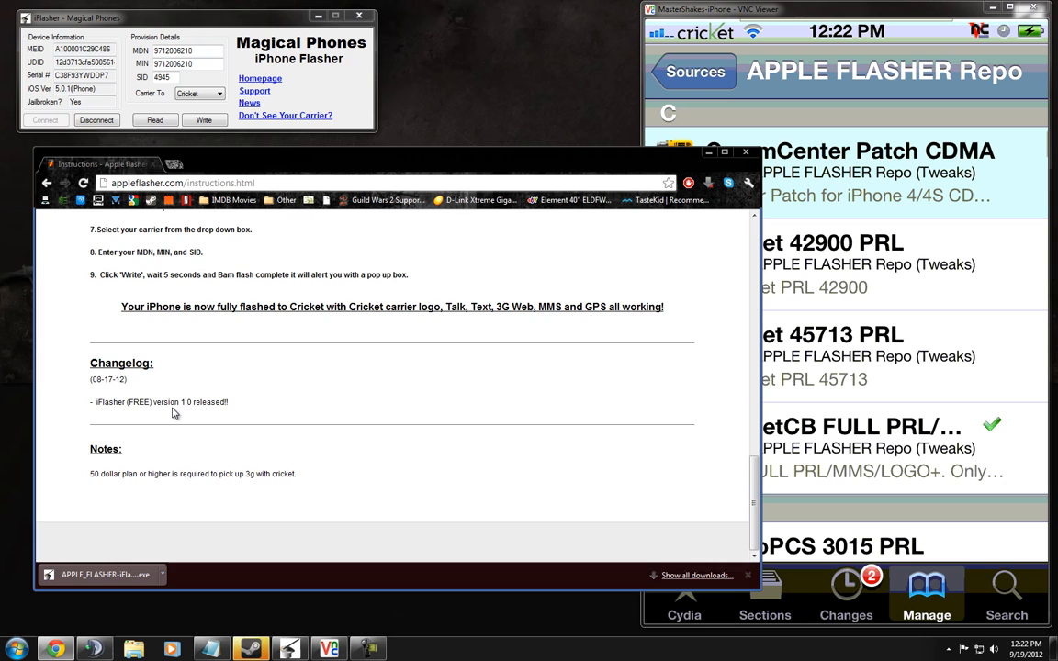
mouse_move(94, 491)
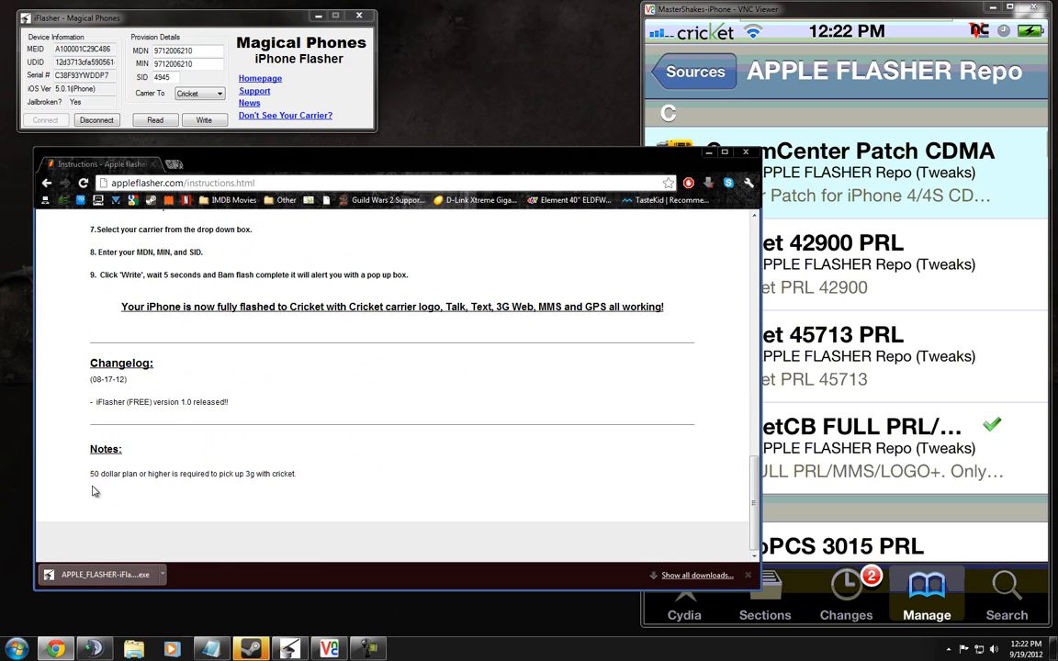
triple_click(184, 474)
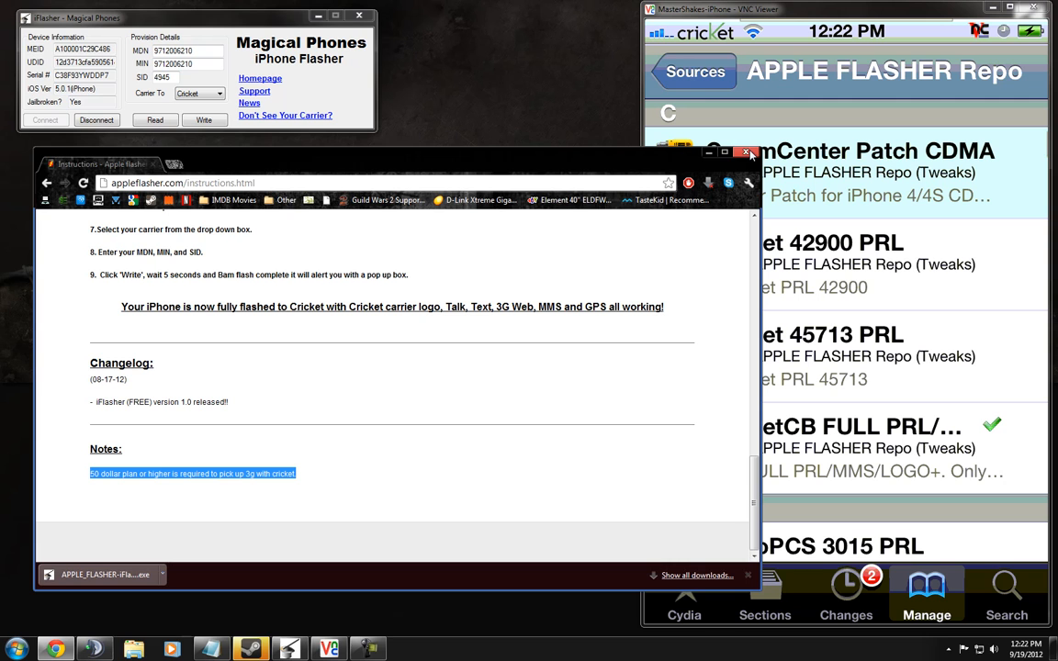
left_click(747, 152)
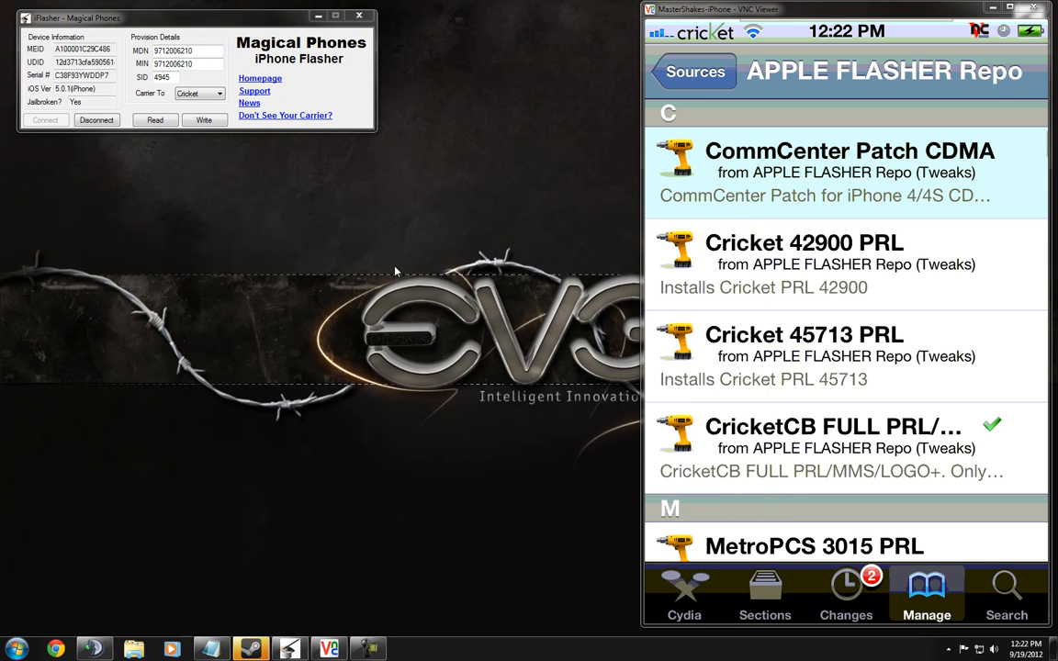
mouse_move(300, 446)
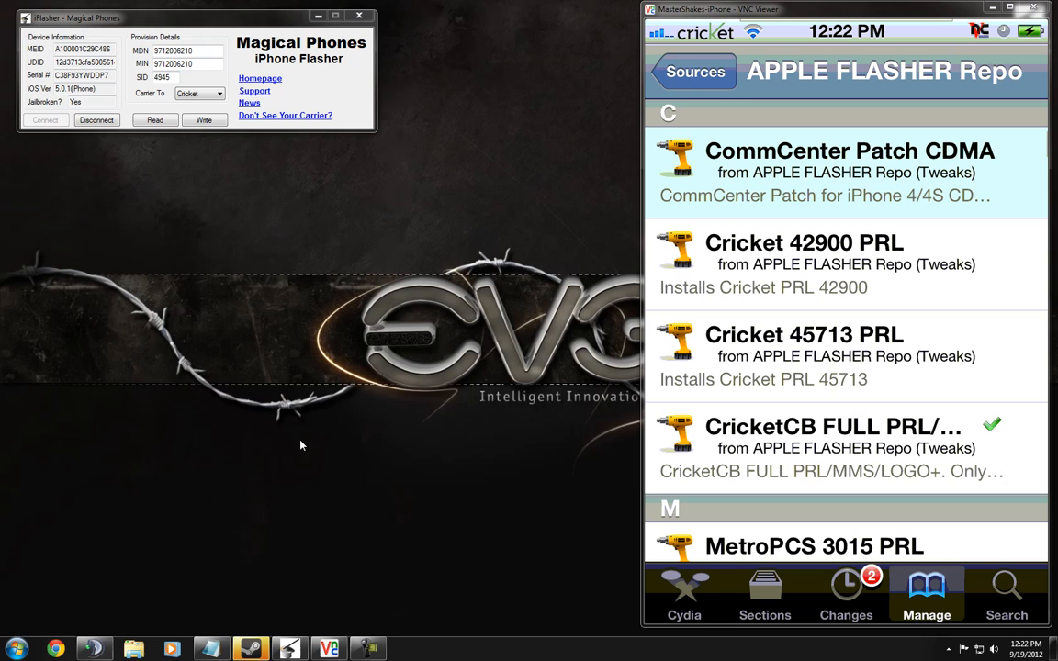
Step: Open a blank Notepad note at the left and type 'appleflasher.com/repo'
left_click(210, 649)
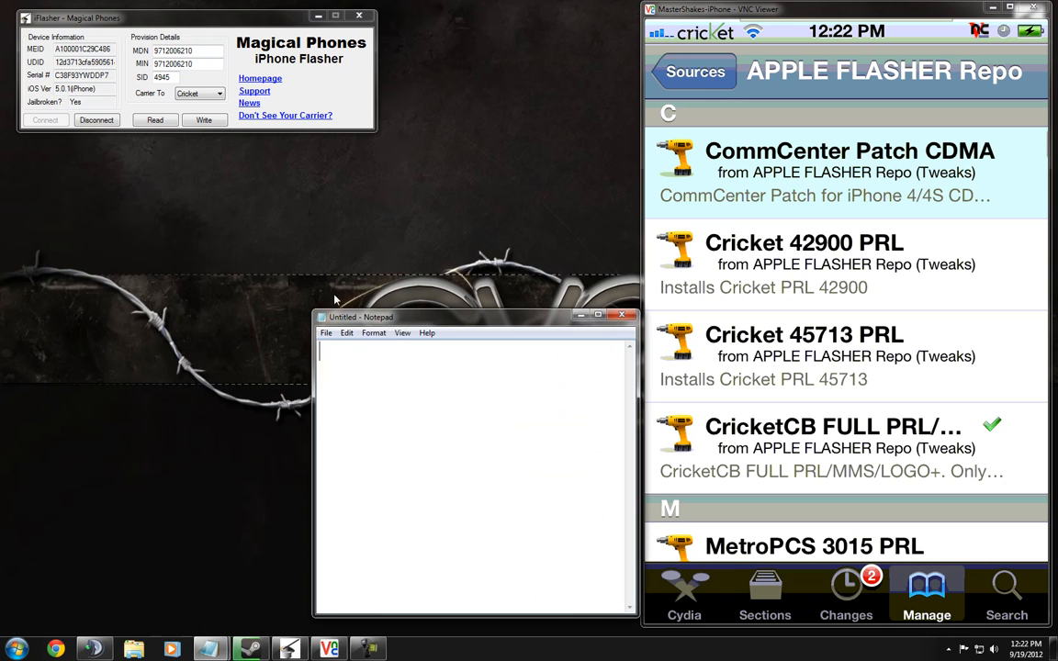
left_click_drag(361, 317, 120, 327)
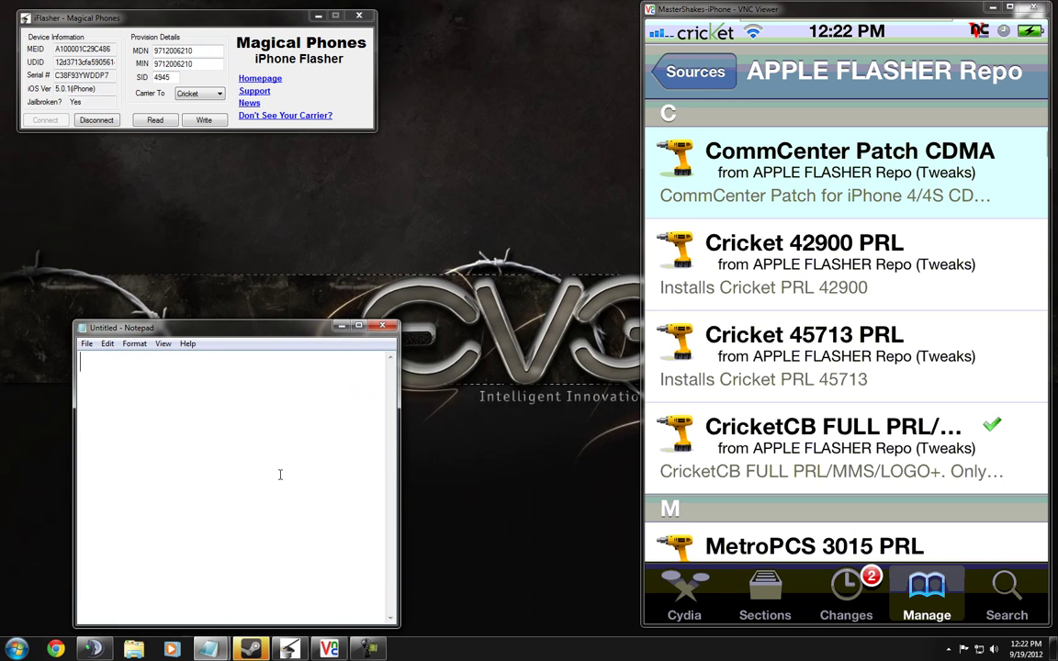
type("apple")
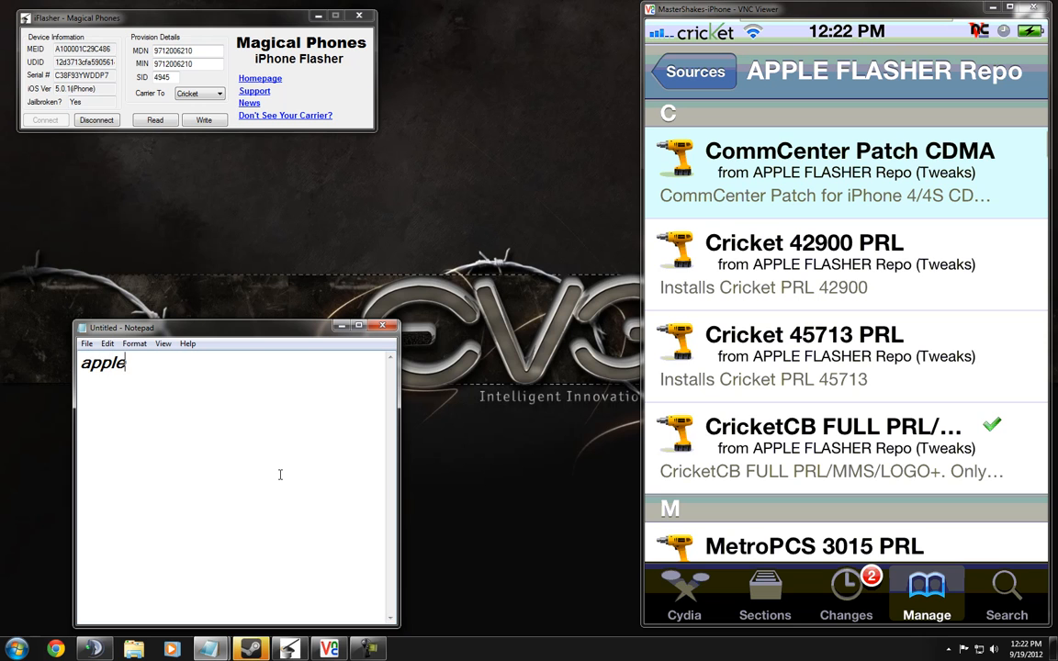
type("flasher")
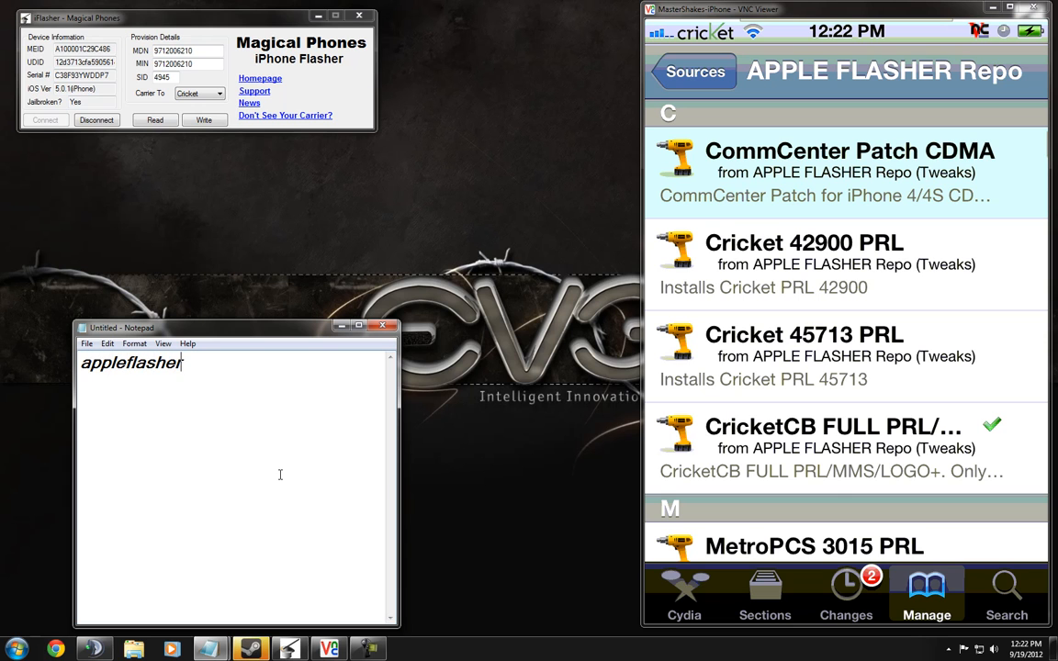
type(".com/r")
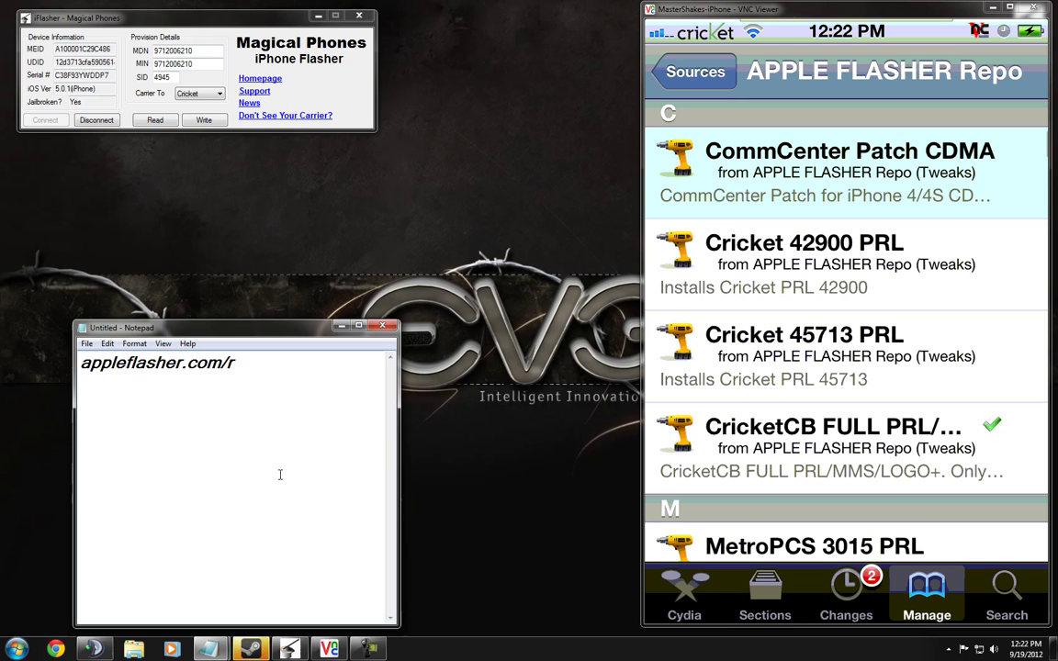
type("epo")
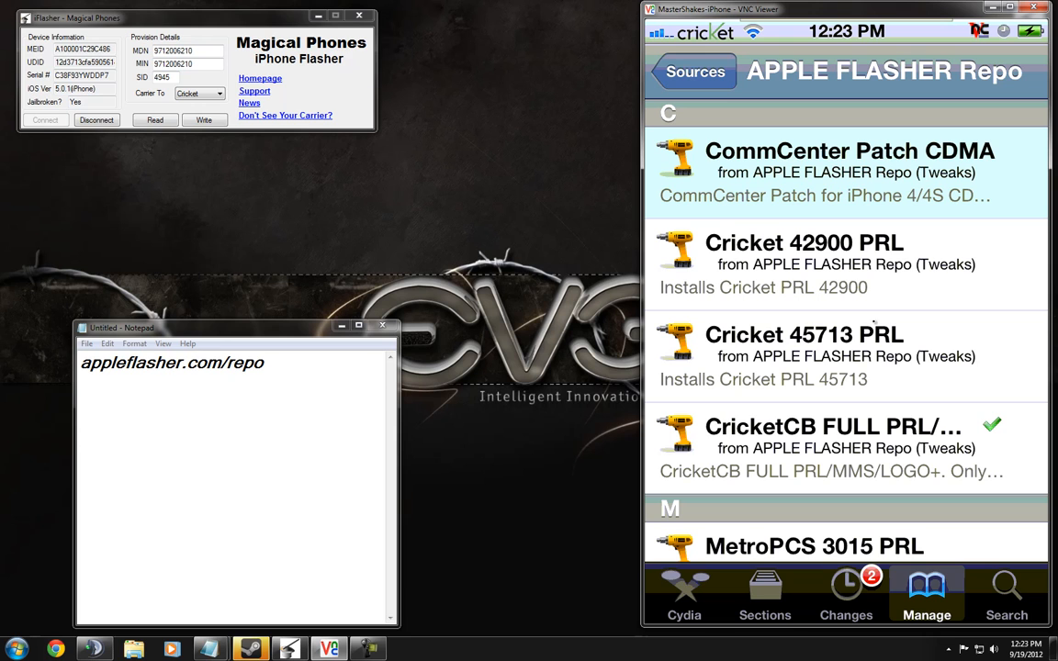
mouse_move(812, 445)
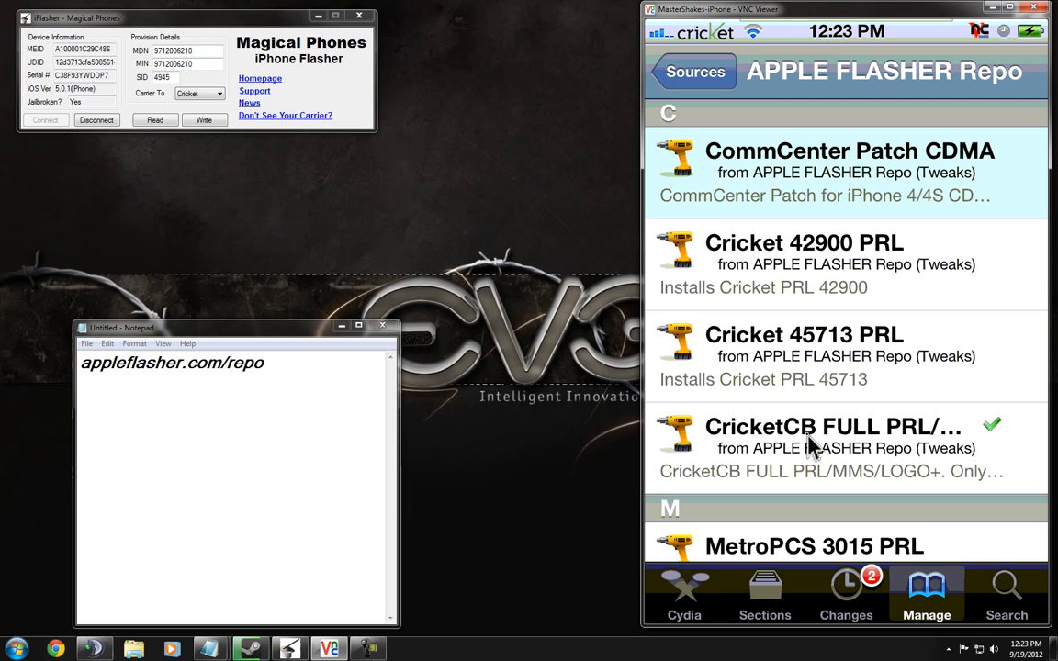
Step: Open the CricketCB FULL PRL/MMS/LOGO+ 1.2 package details from the repo list
left_click(831, 448)
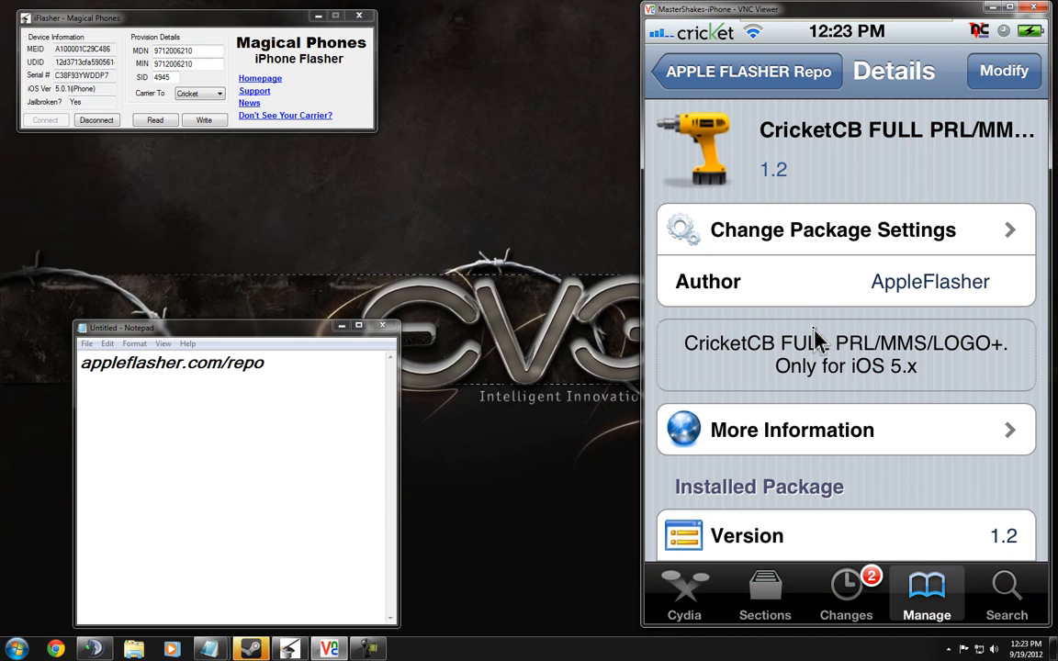
mouse_move(812, 331)
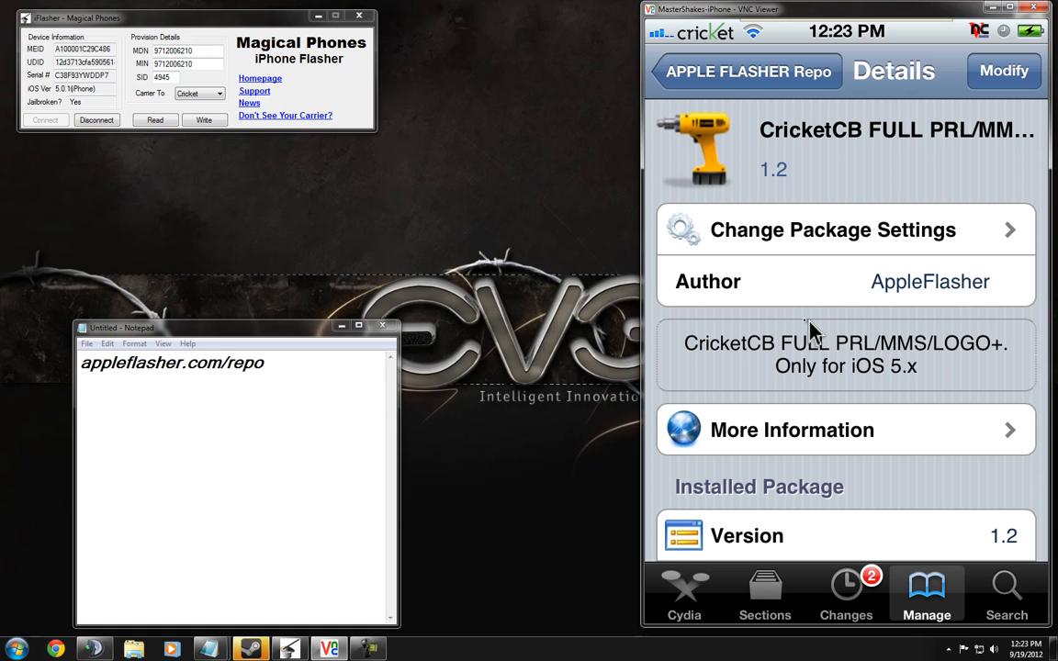
mouse_move(725, 50)
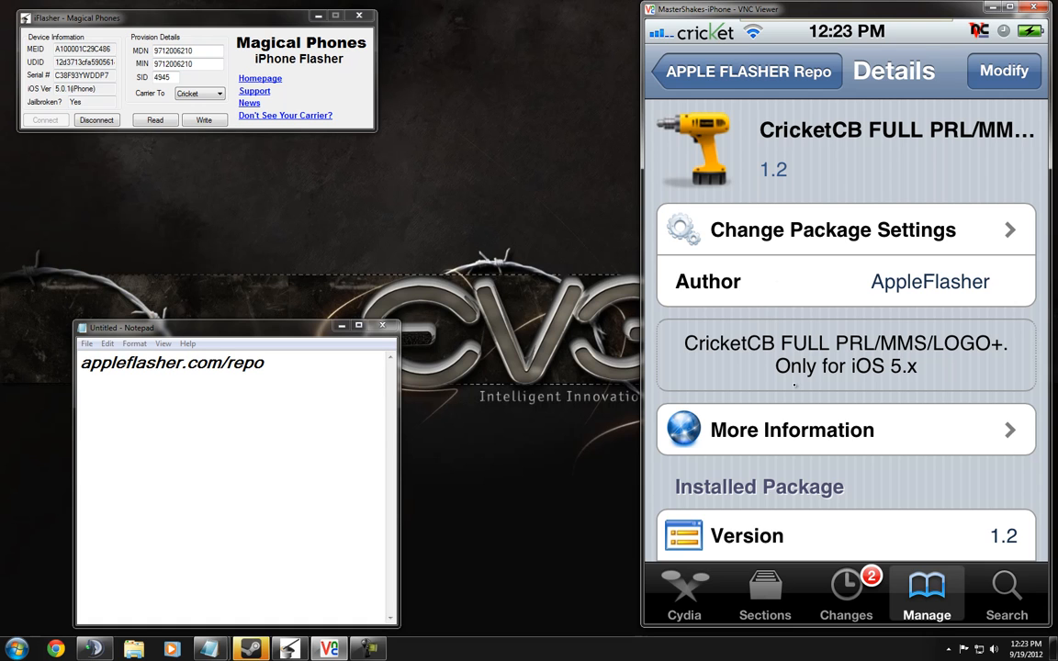
mouse_move(652, 382)
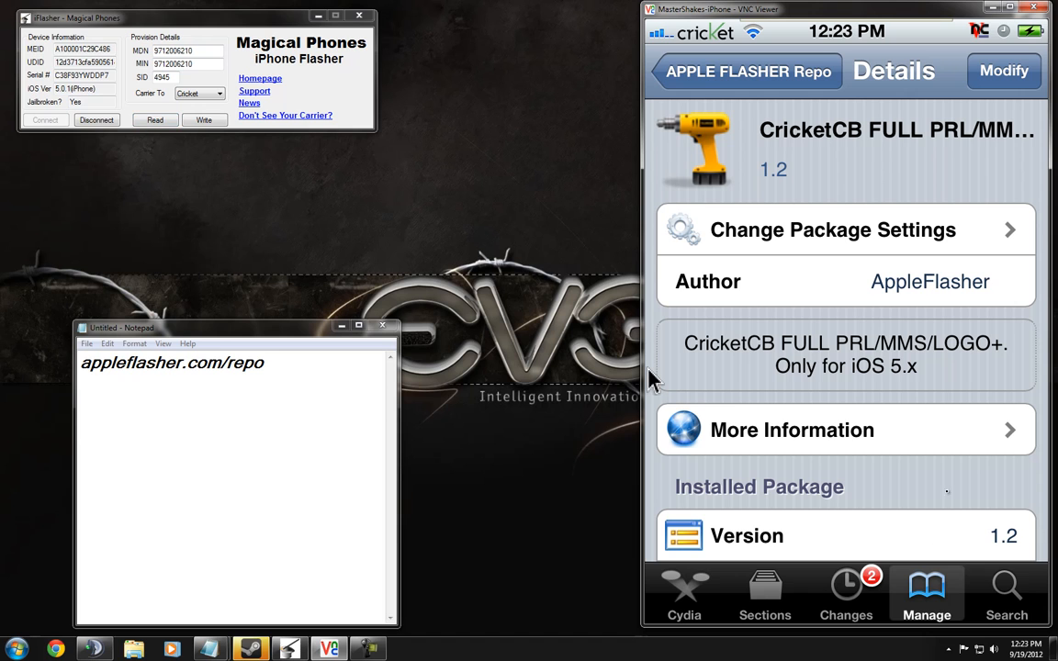
mouse_move(445, 348)
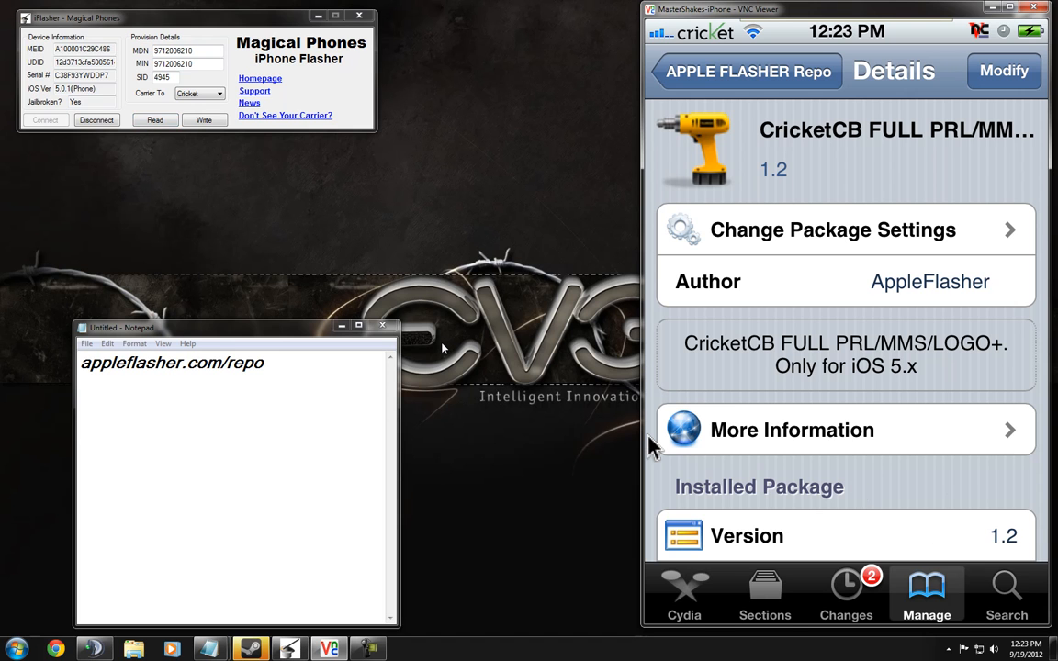
mouse_move(298, 234)
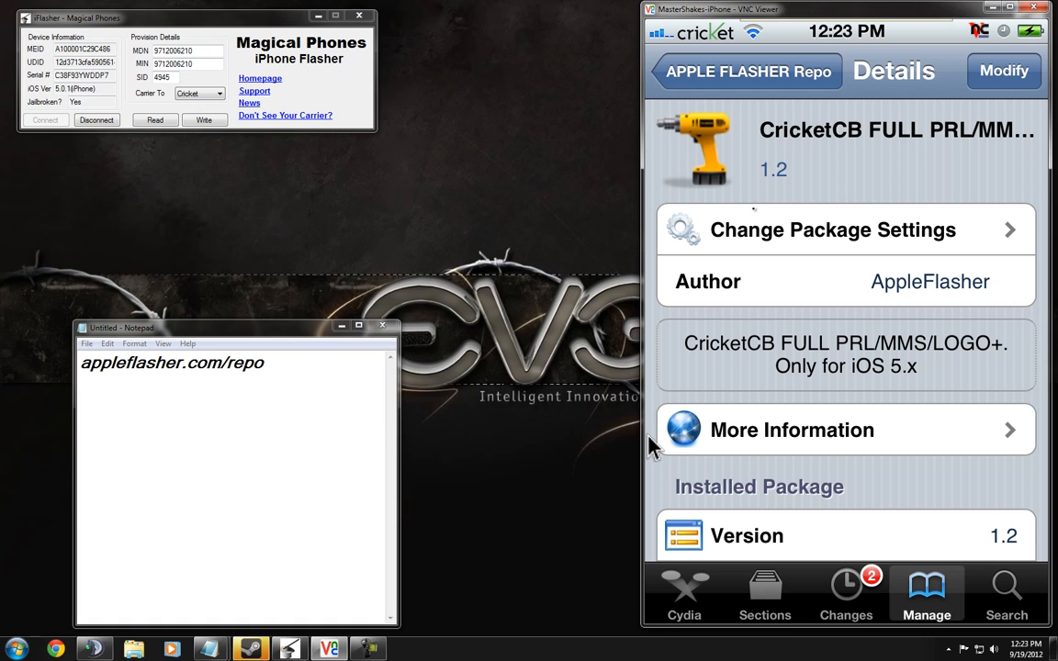
mouse_move(652, 170)
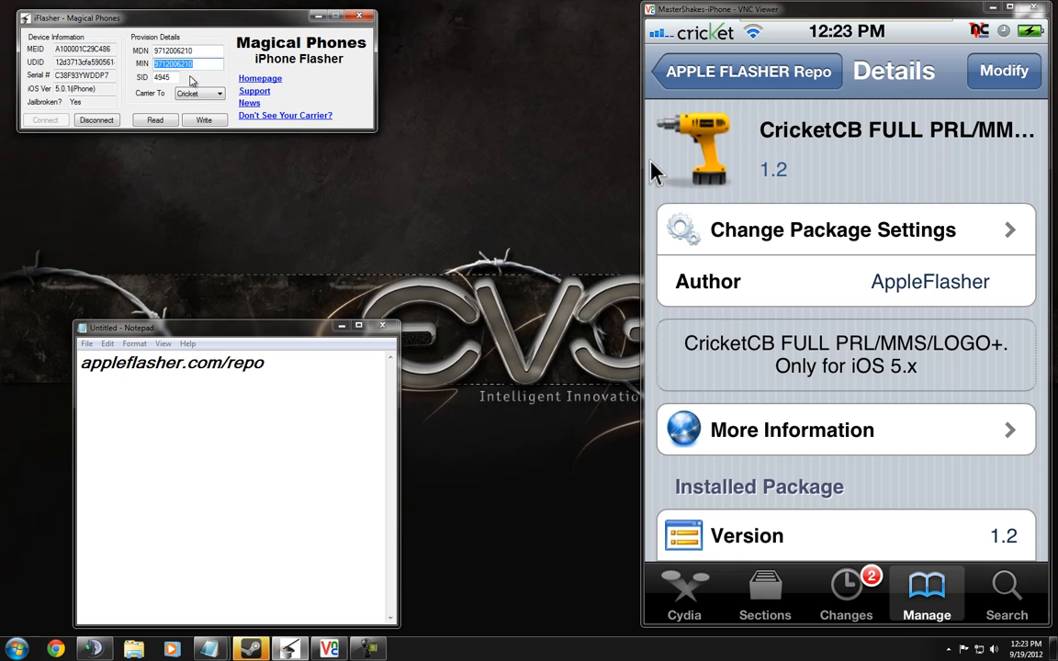
left_click(163, 77)
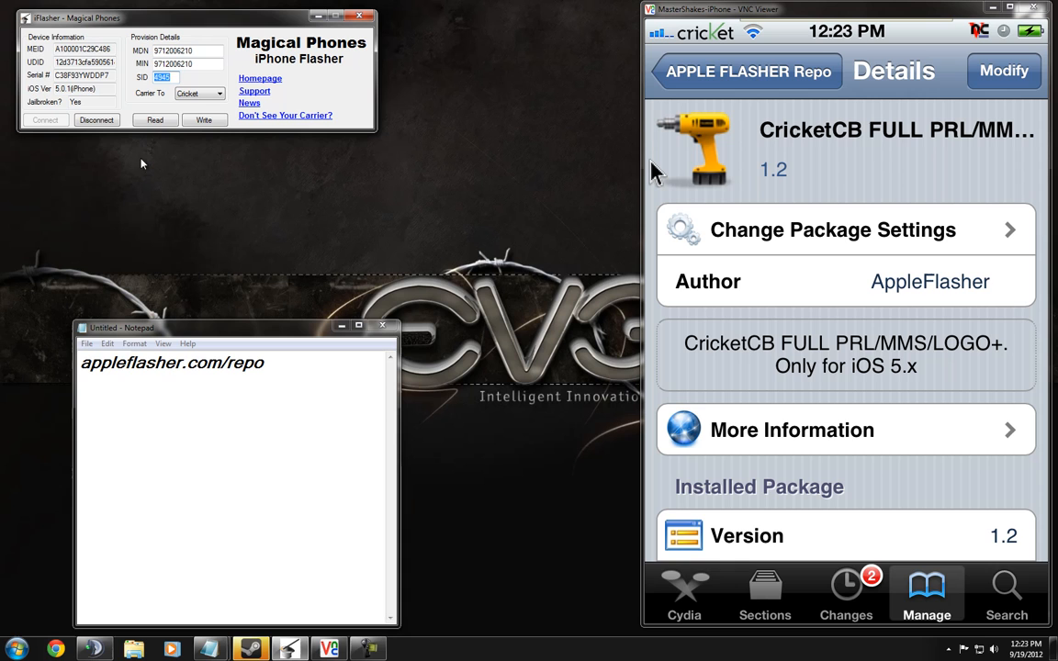
mouse_move(154, 121)
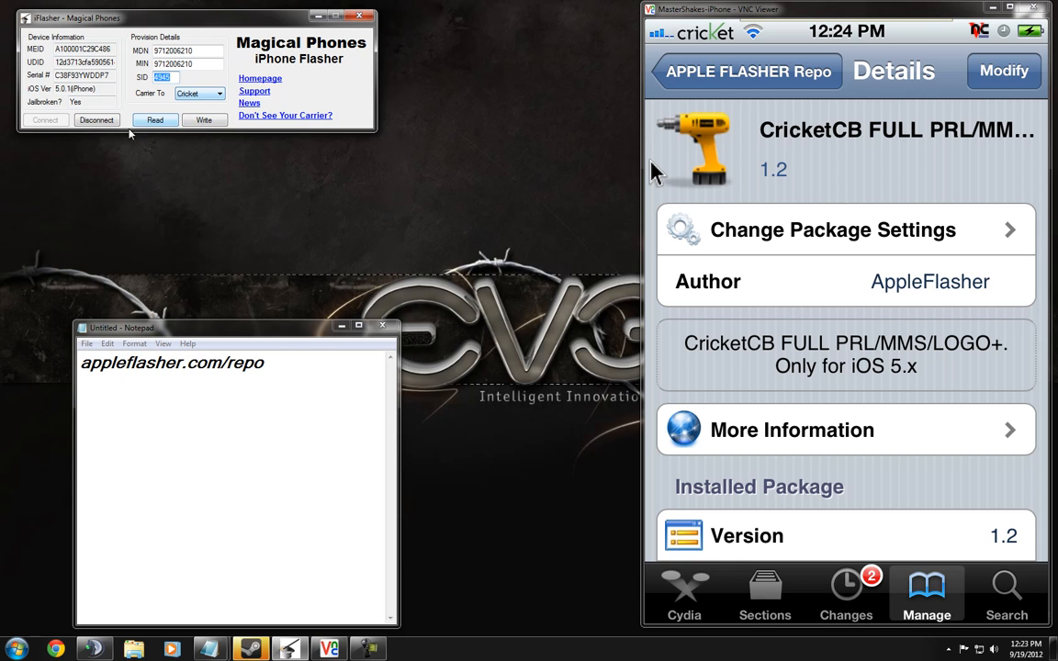
mouse_move(260, 263)
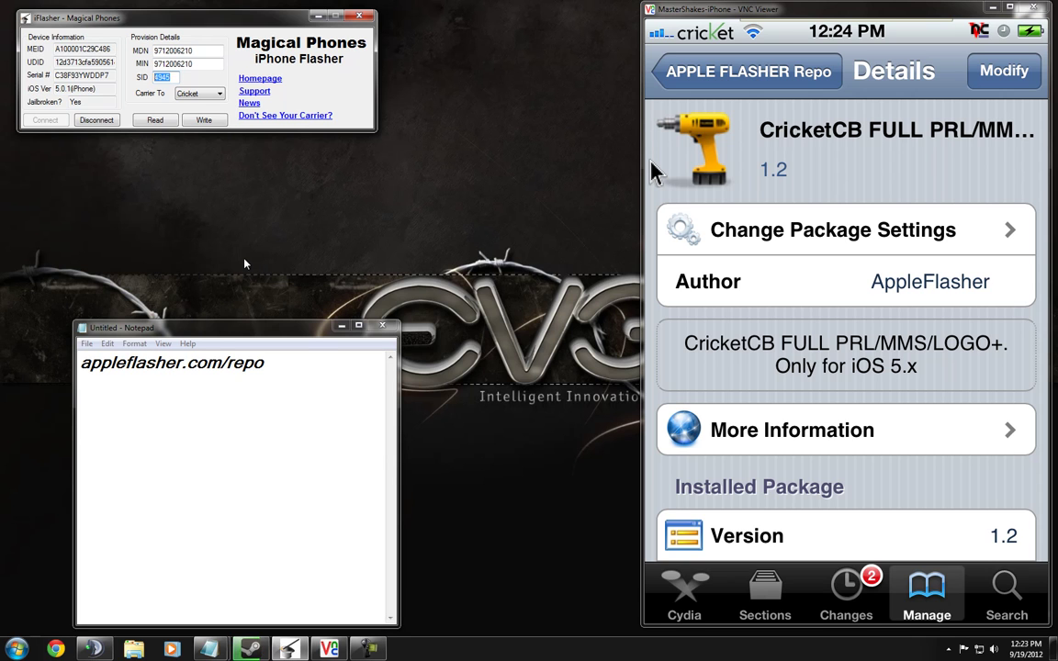
mouse_move(388, 236)
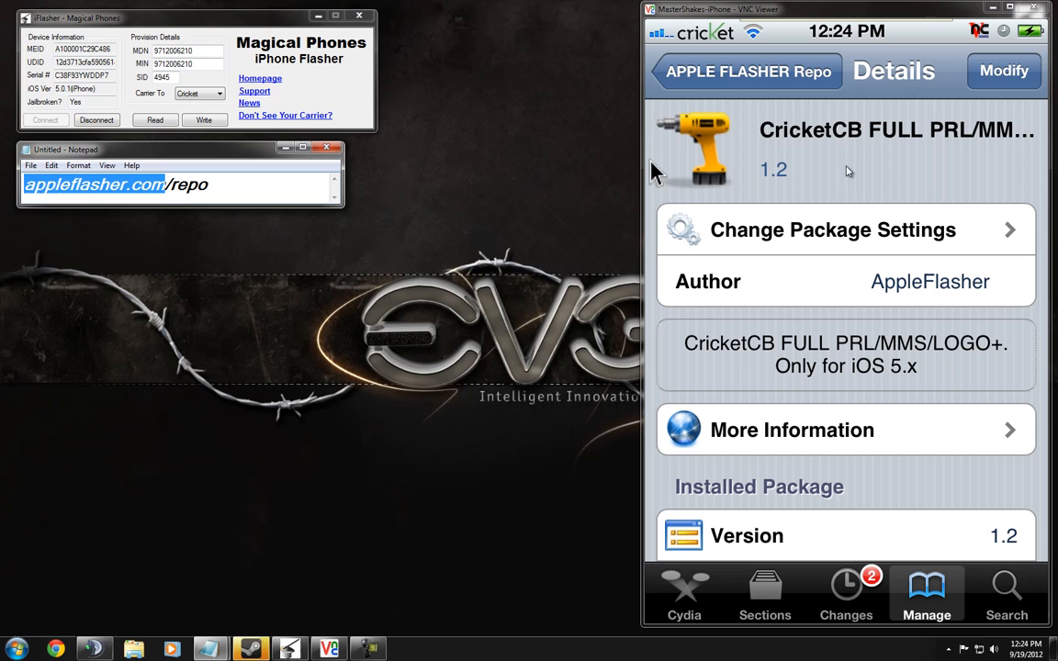
mouse_move(865, 176)
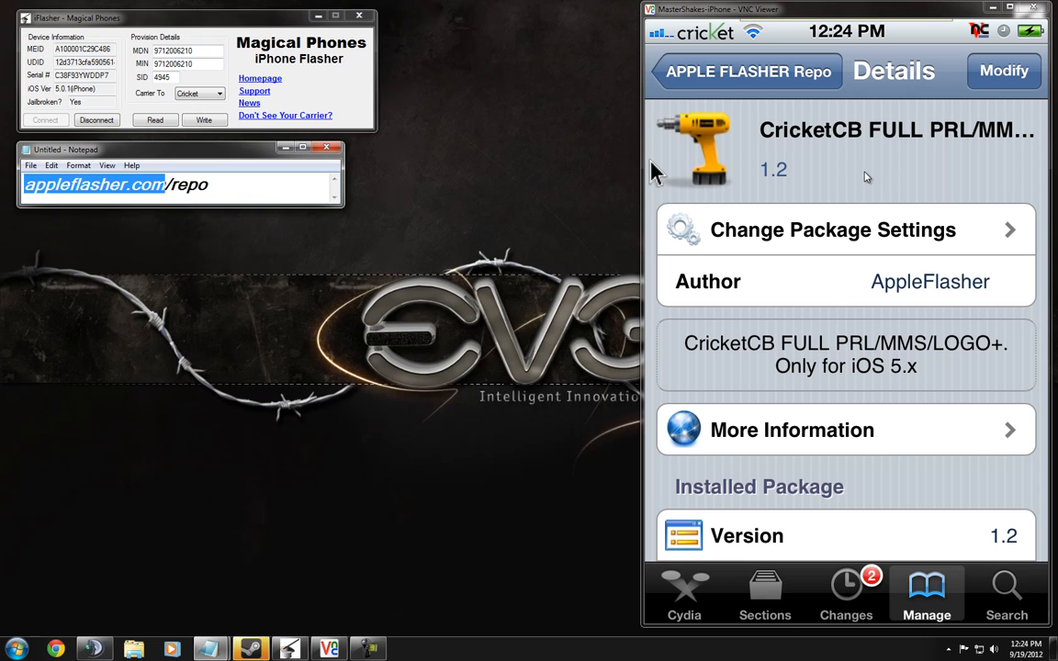
mouse_move(787, 111)
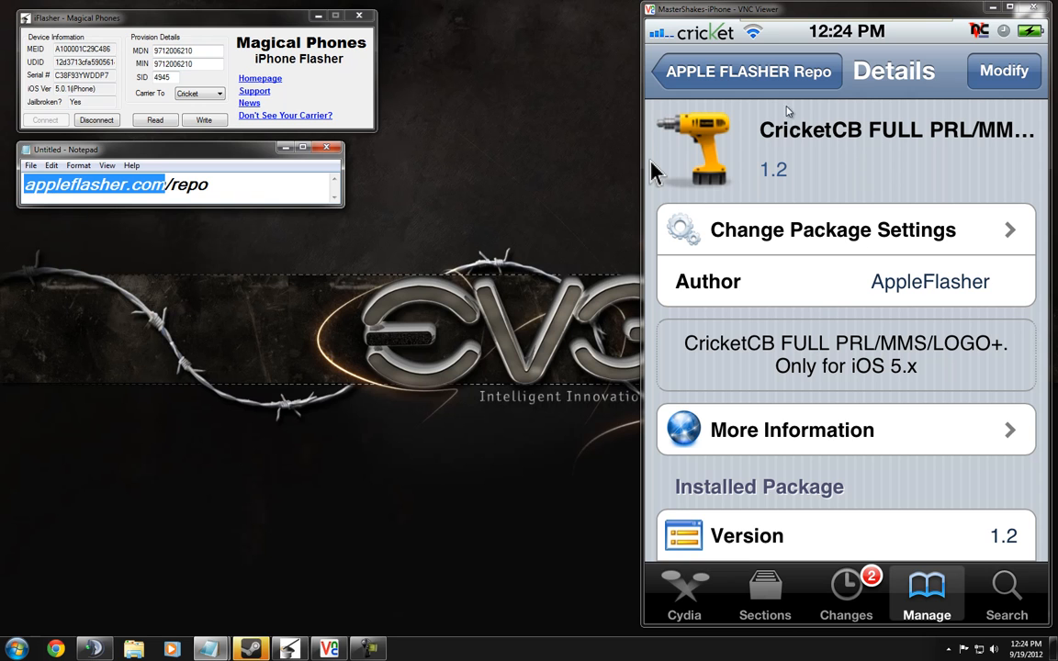
Step: Go back from the CricketCB details to the APPLE FLASHER Repo list
left_click(745, 72)
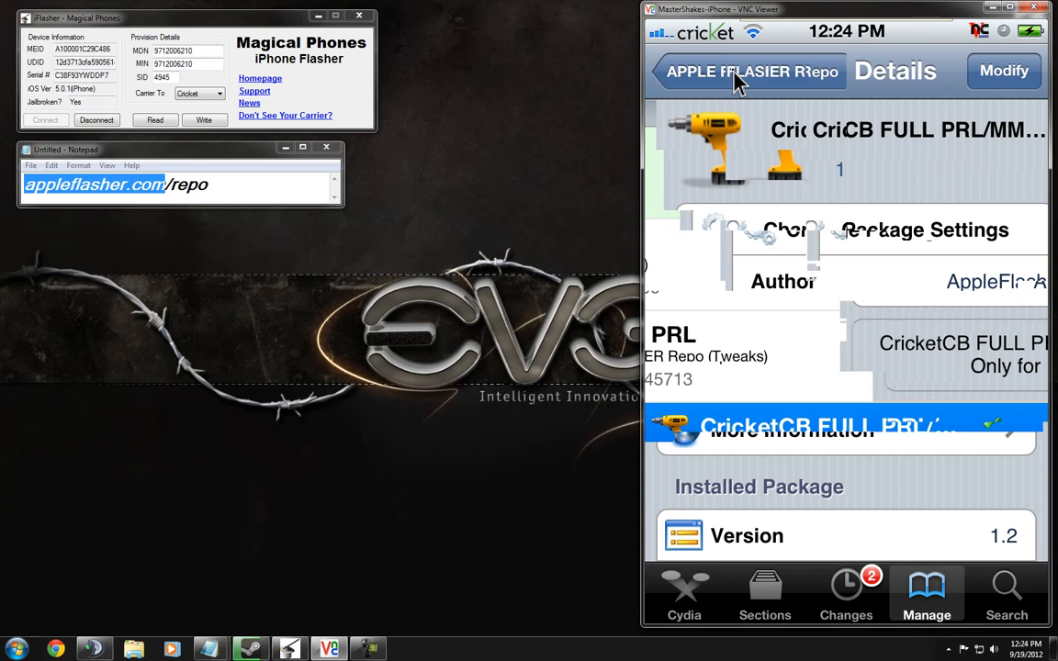
left_click(746, 71)
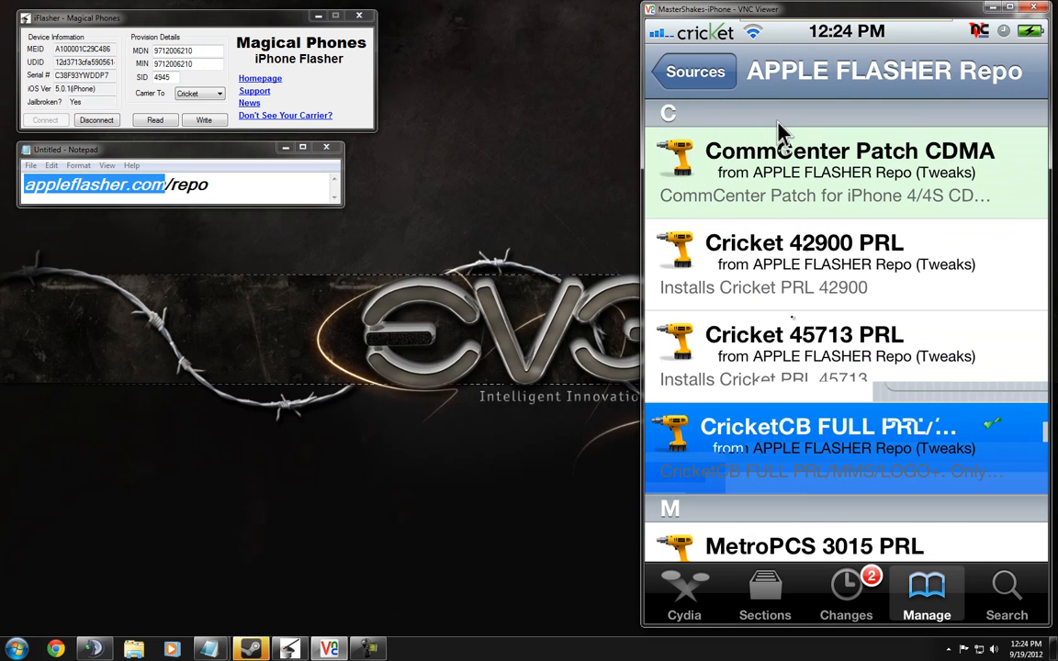
mouse_move(780, 129)
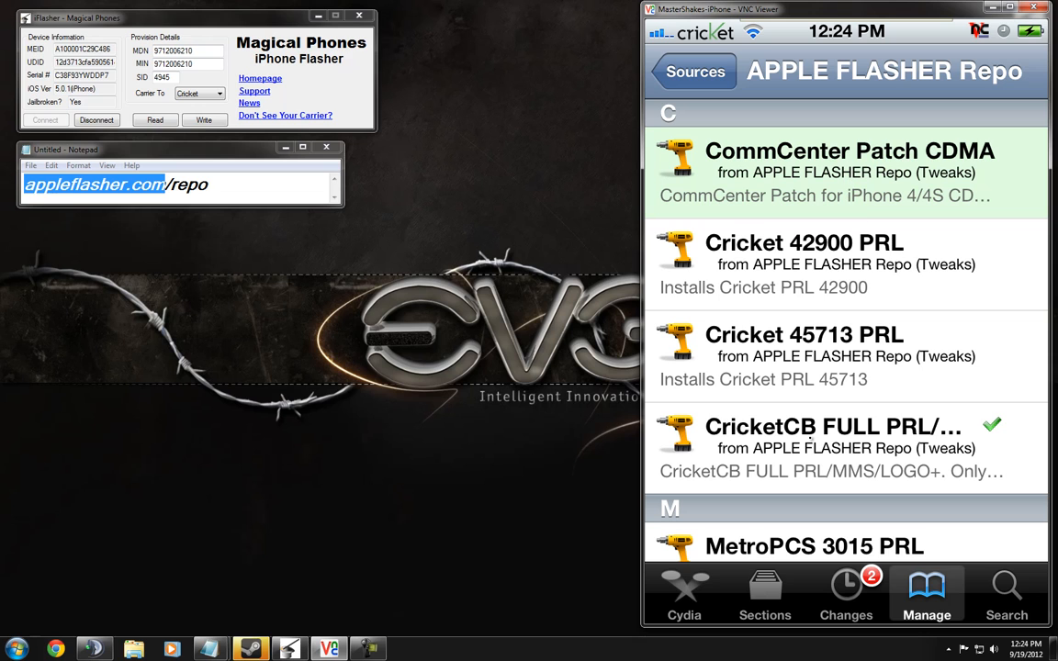
mouse_move(812, 450)
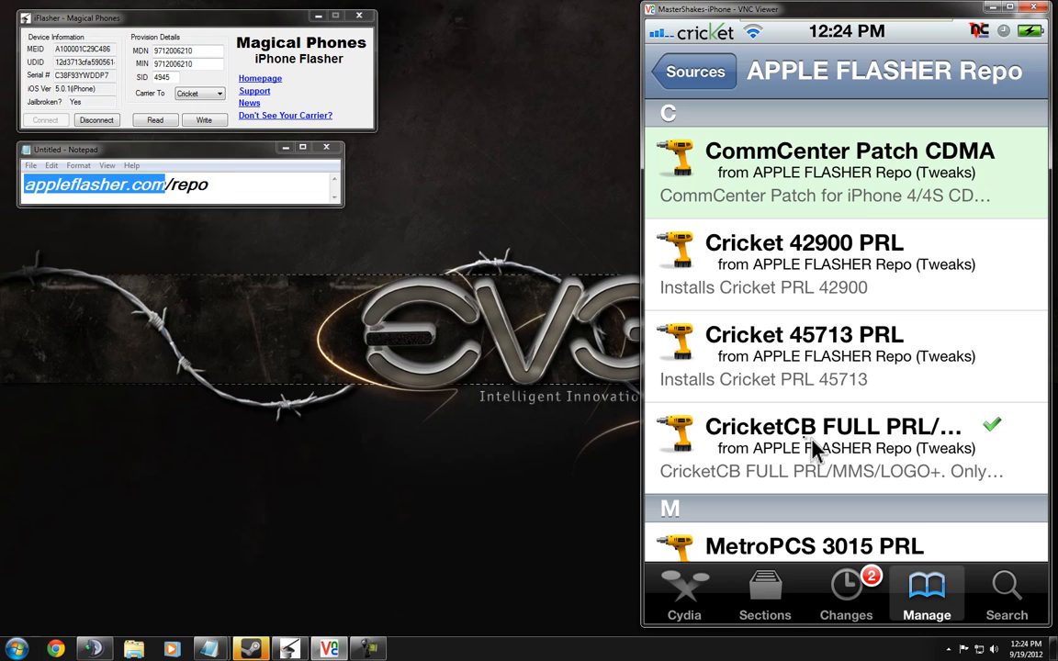
mouse_move(816, 372)
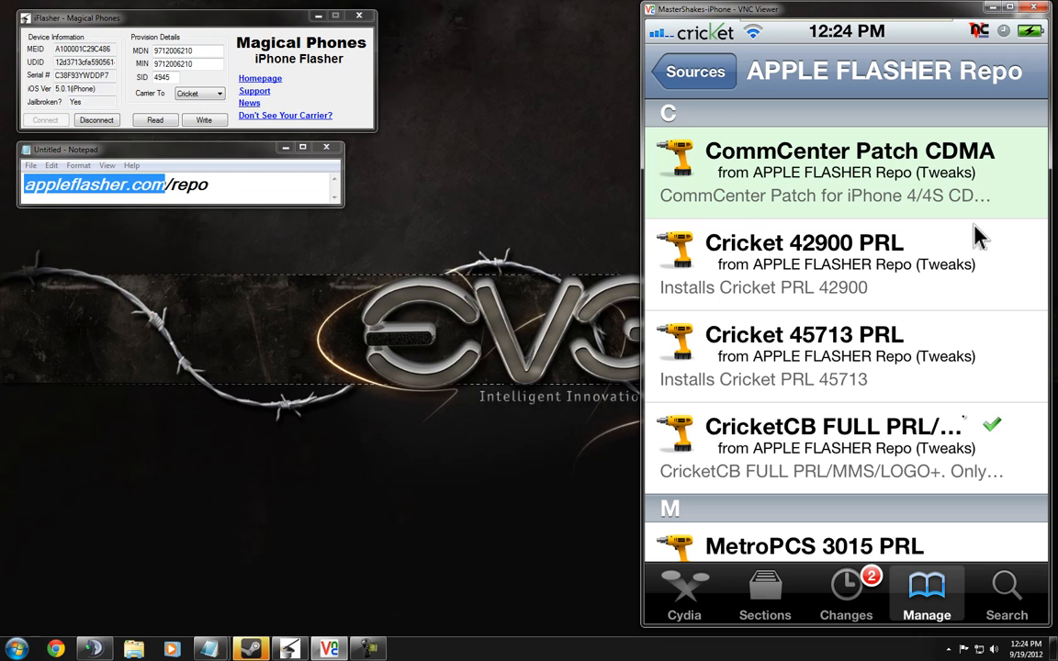
Step: Scroll the APPLE FLASHER Repo list down to the MetroPCS PRL packages
scroll("down", 3)
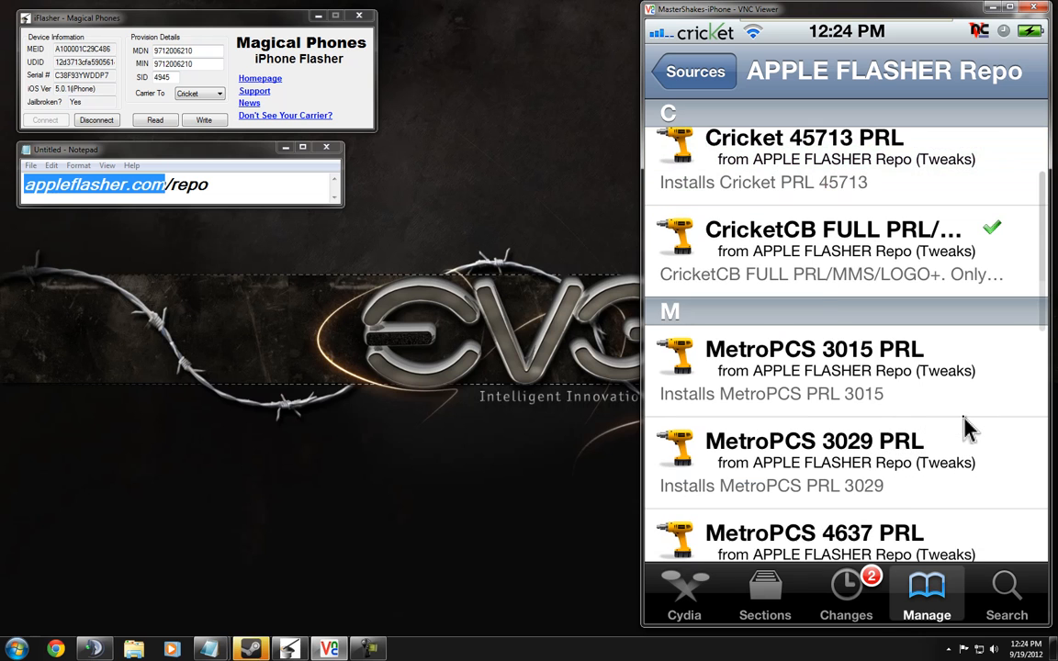
scroll("down", 3)
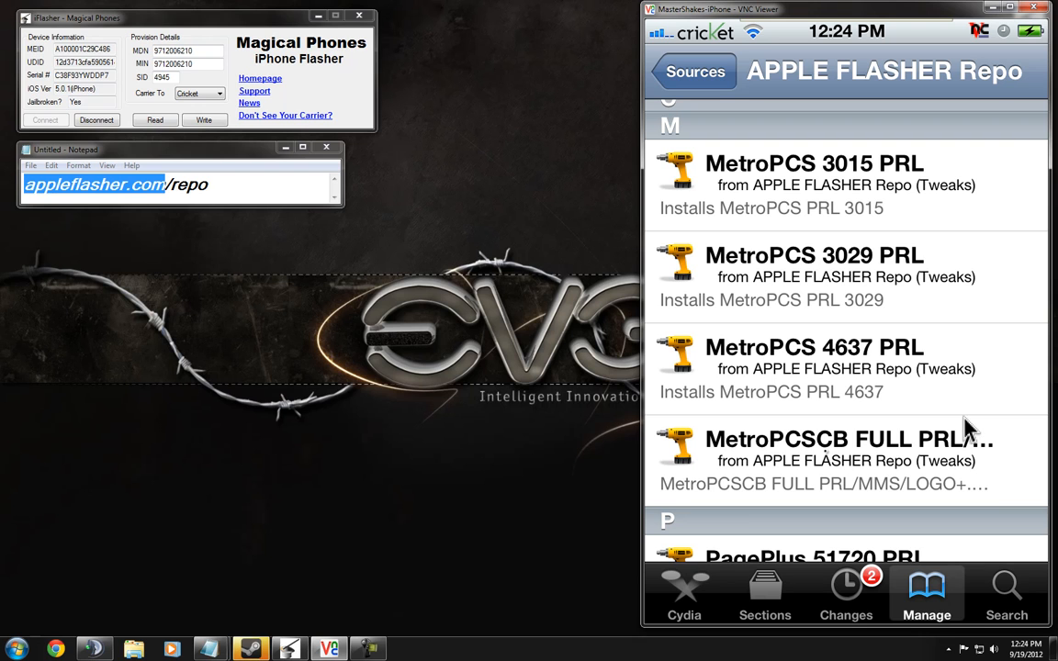
mouse_move(785, 459)
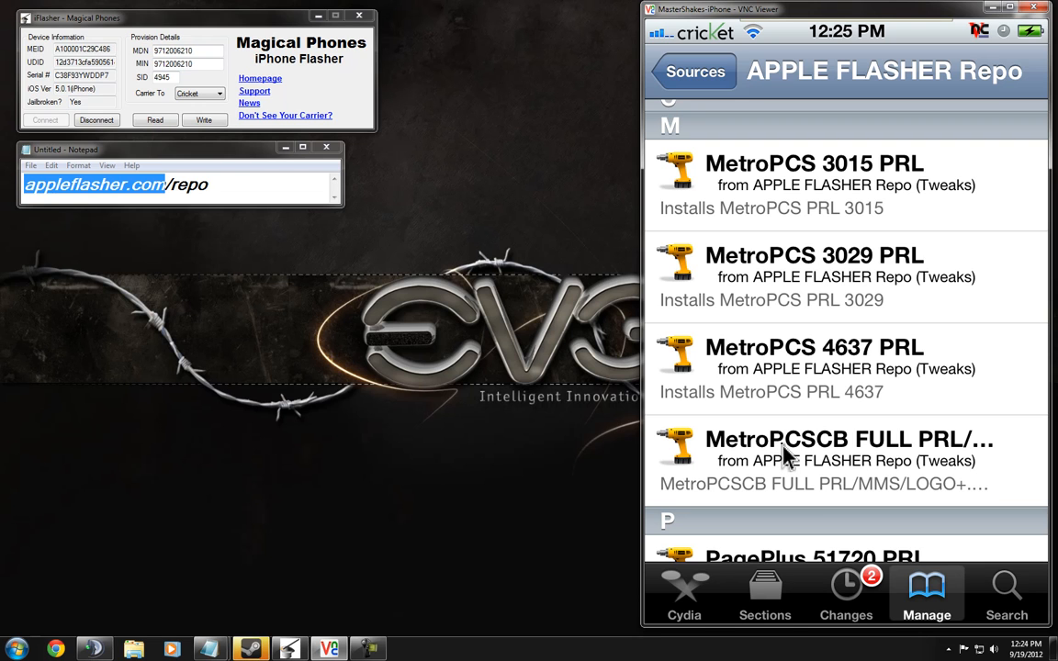
left_click(221, 93)
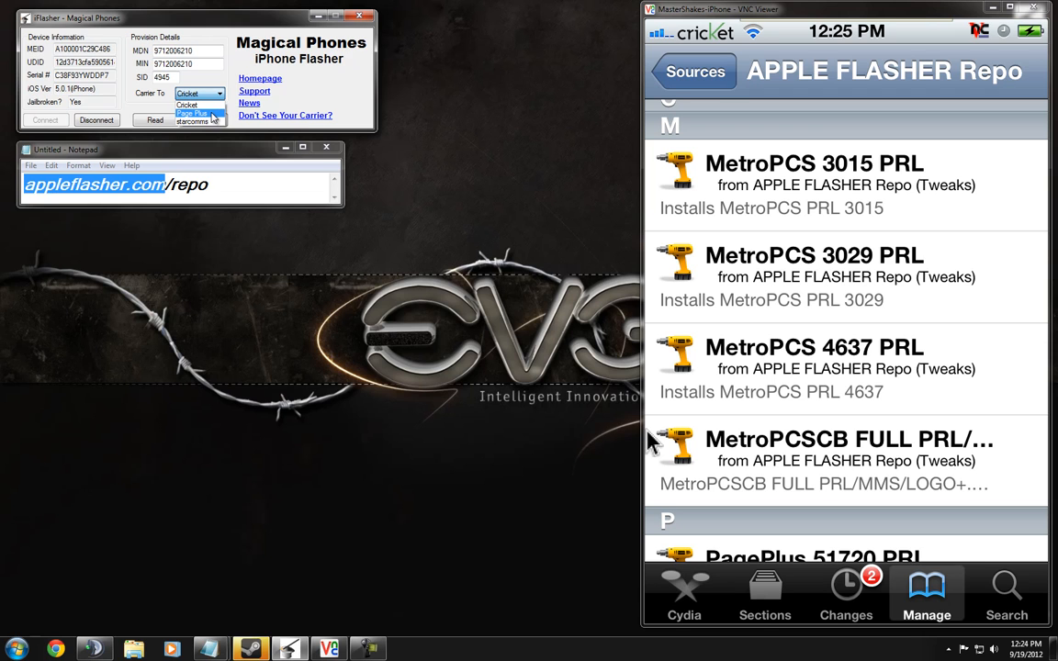
mouse_move(193, 112)
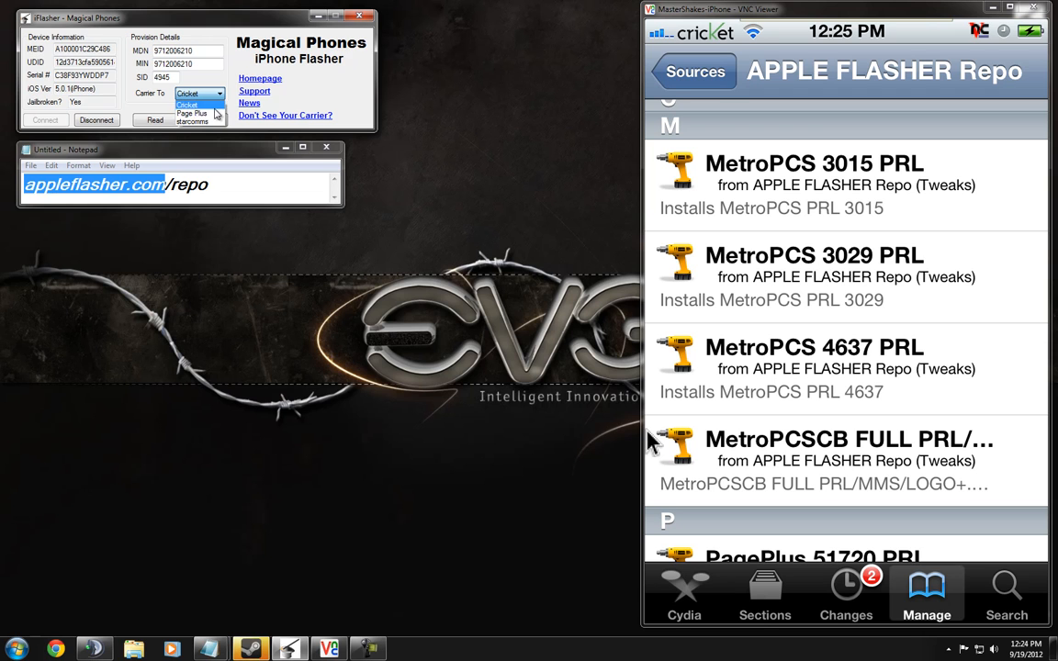
mouse_move(195, 113)
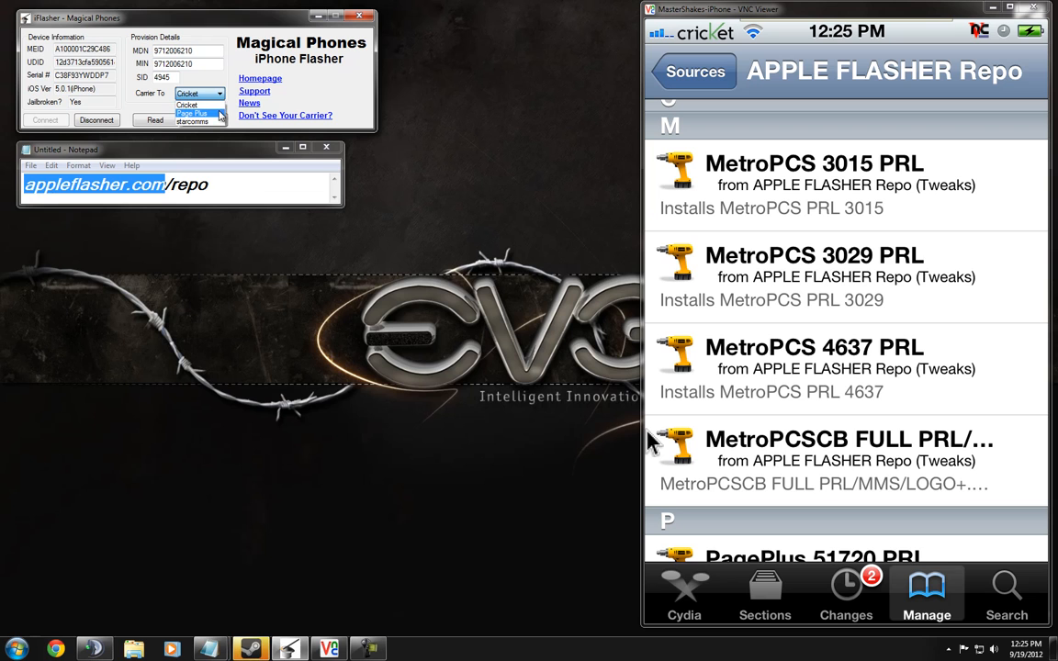
left_click(187, 105)
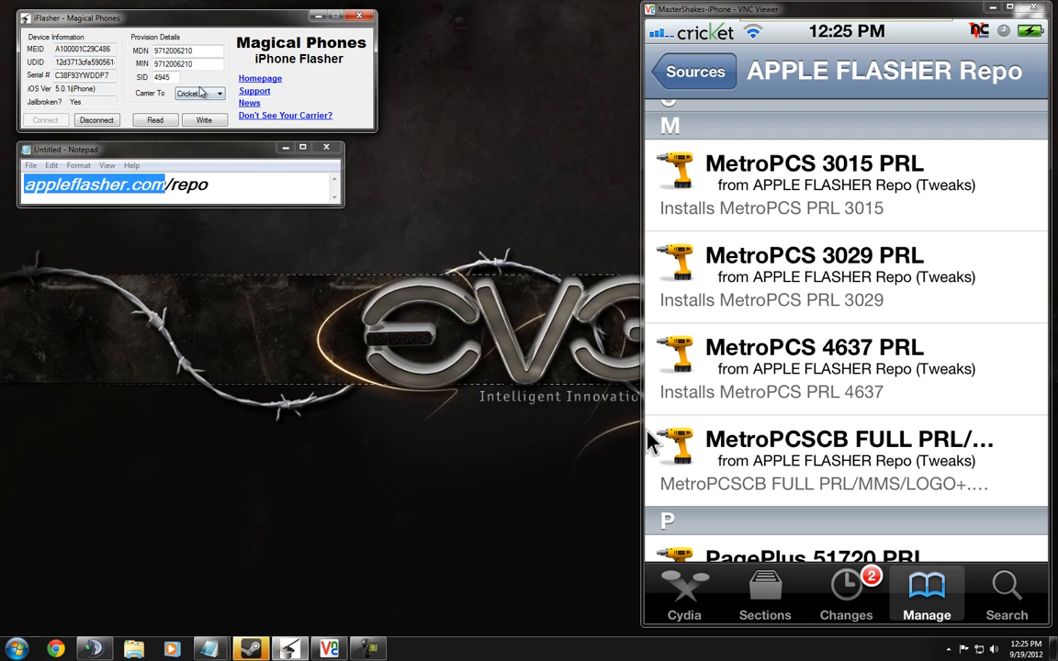
left_click(219, 92)
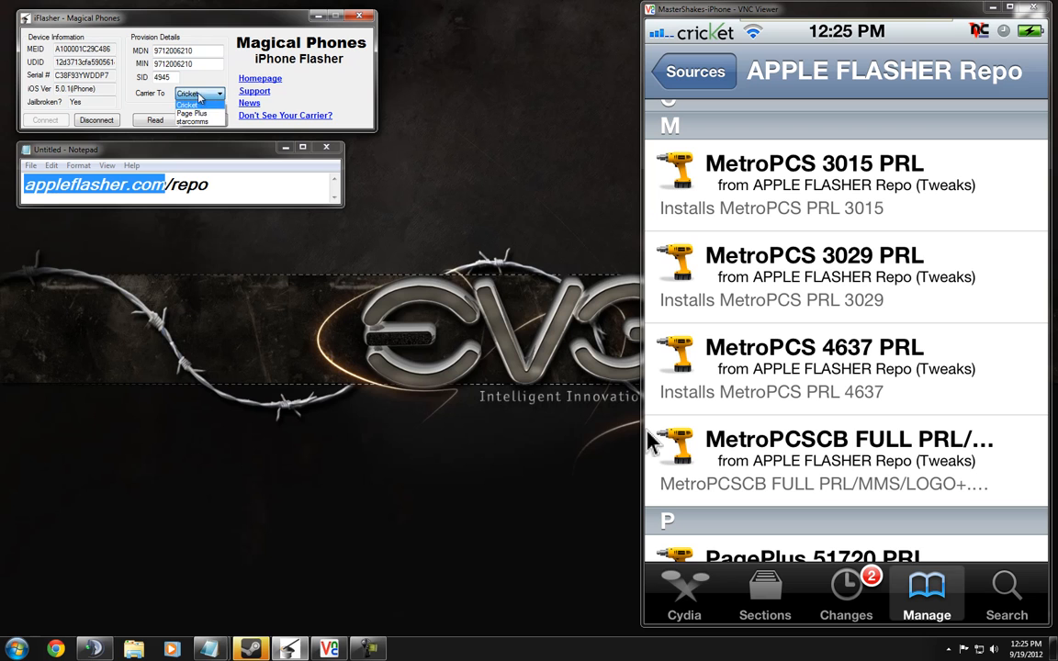
left_click(197, 93)
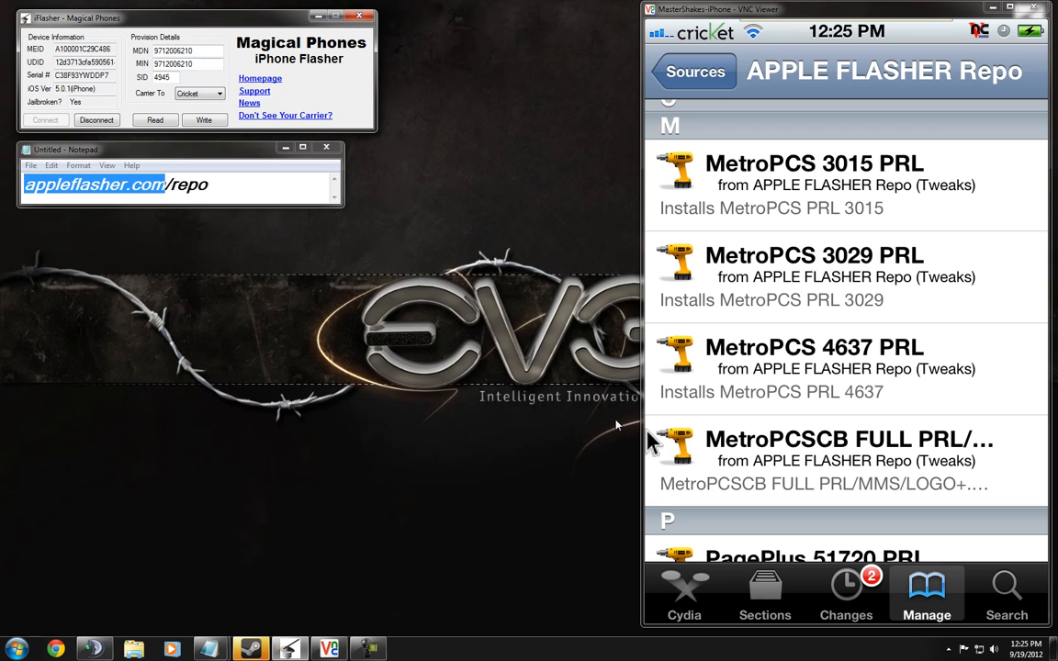
mouse_move(332, 385)
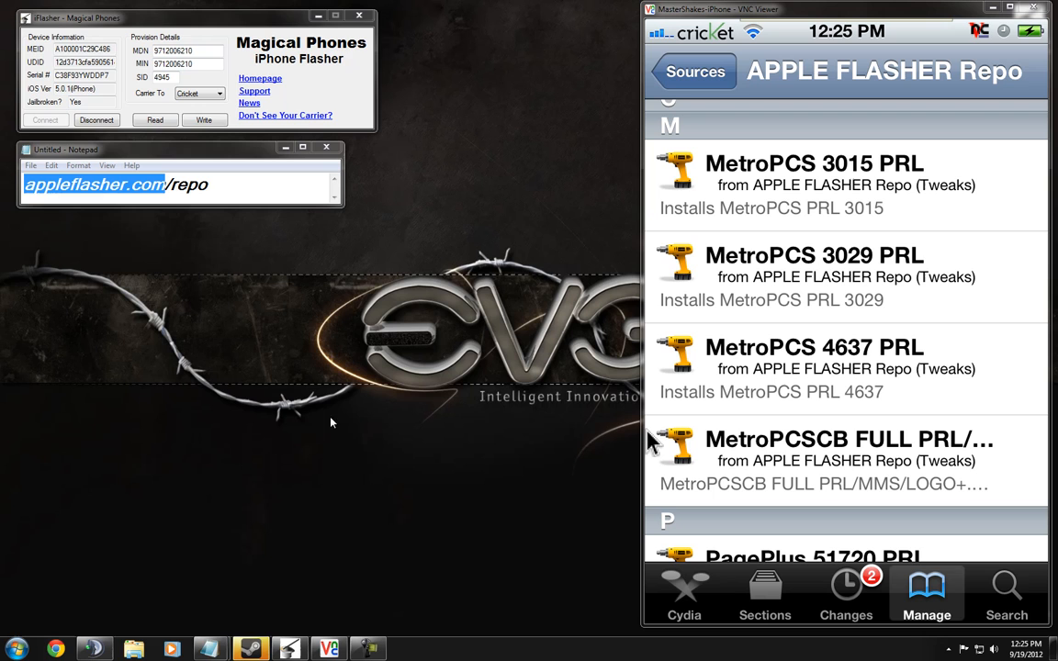
mouse_move(540, 482)
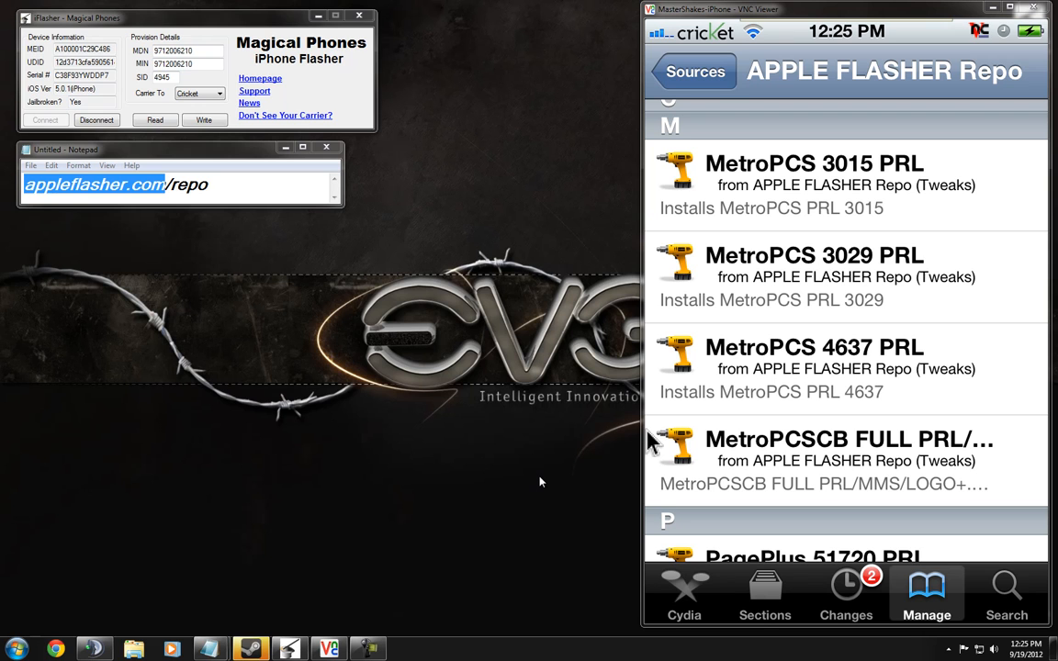
mouse_move(1019, 649)
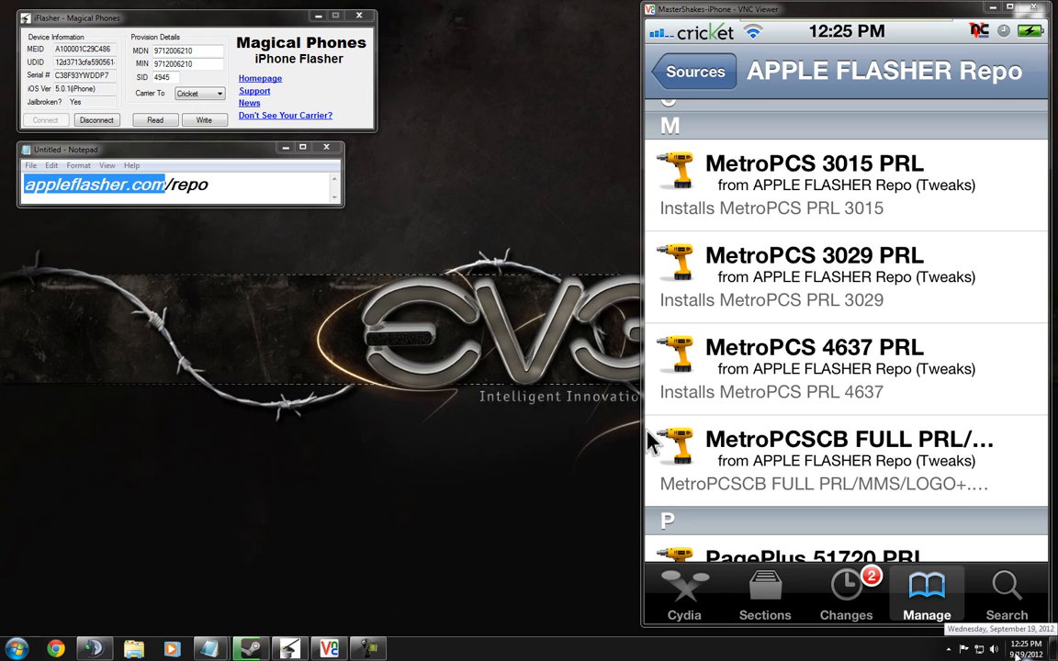